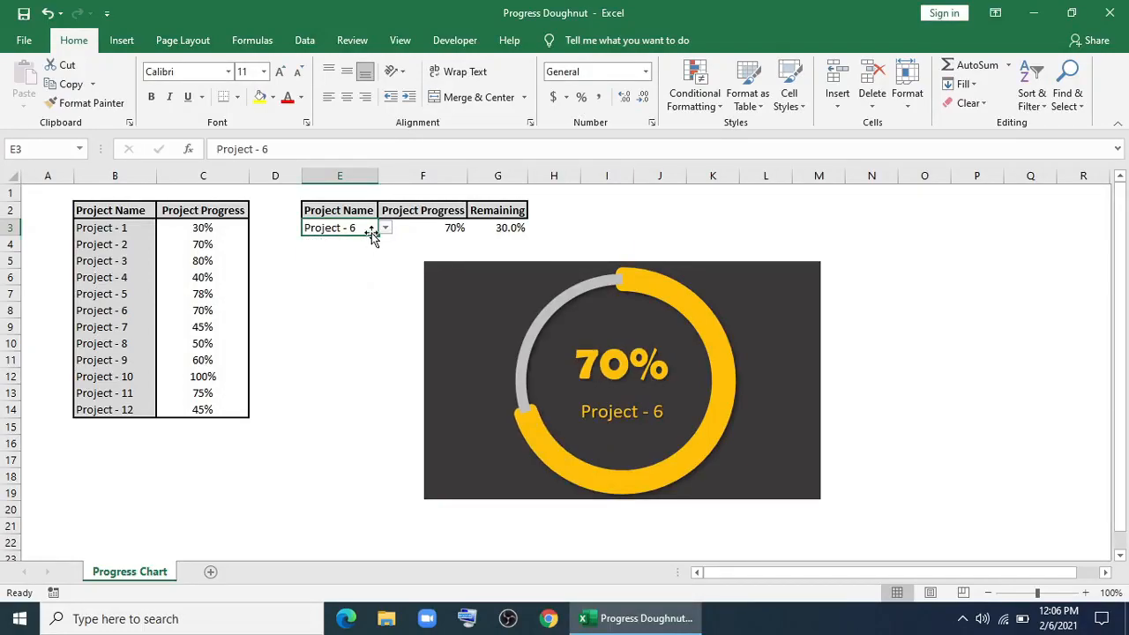
# - Cycle the project dropdown through several projects, ending on Project - 11 at 75%
pyautogui.click(384, 228)
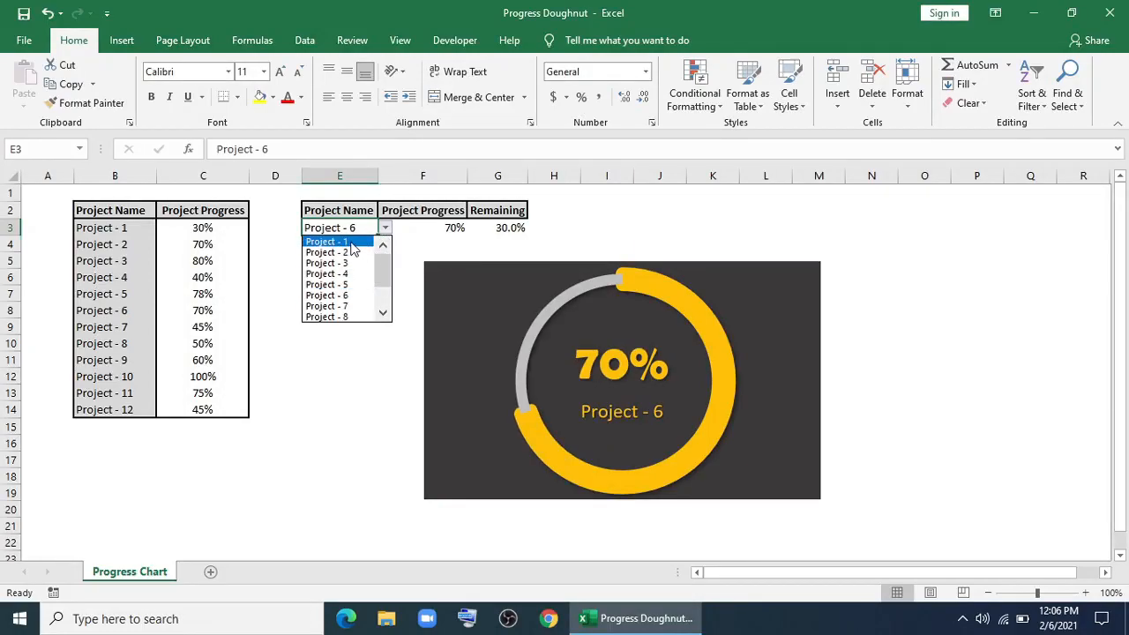
pyautogui.click(328, 241)
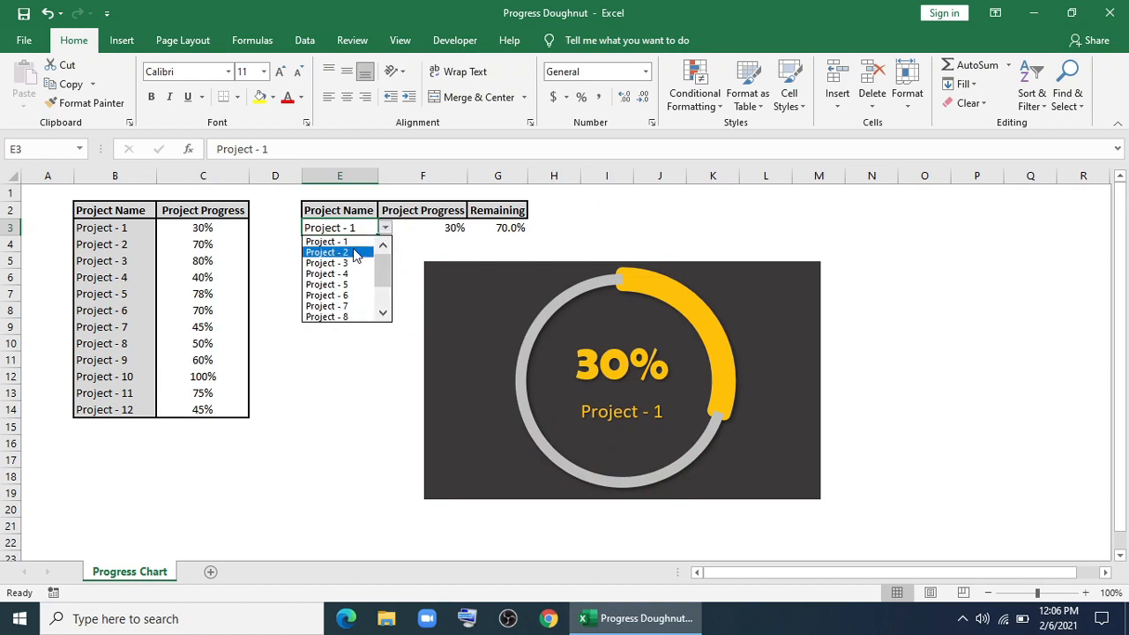
pyautogui.click(327, 253)
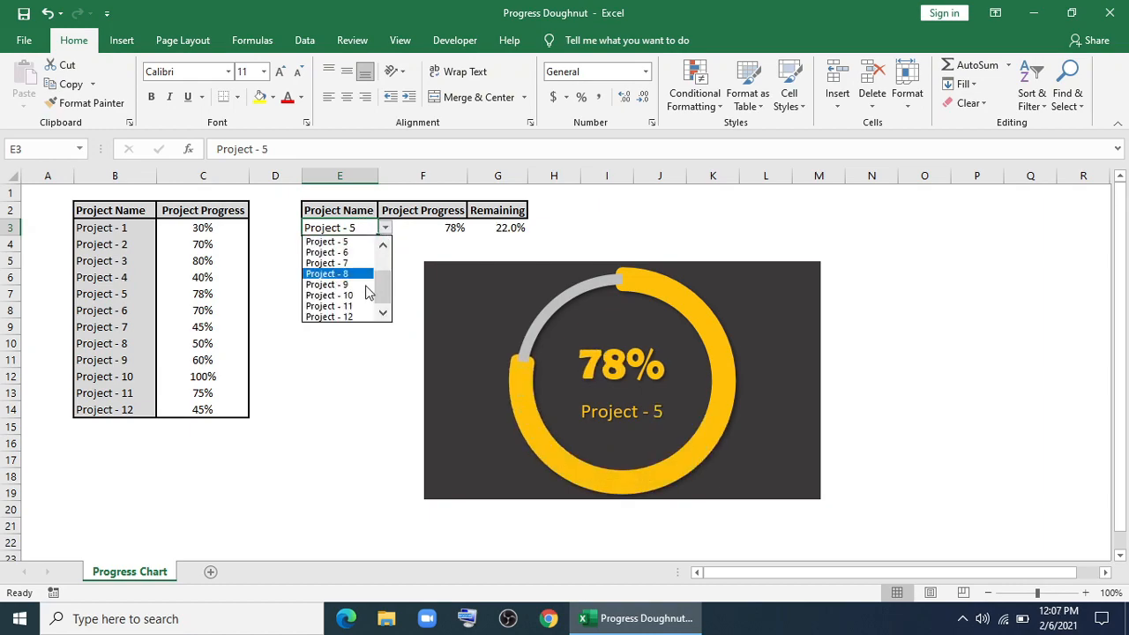
pyautogui.click(328, 306)
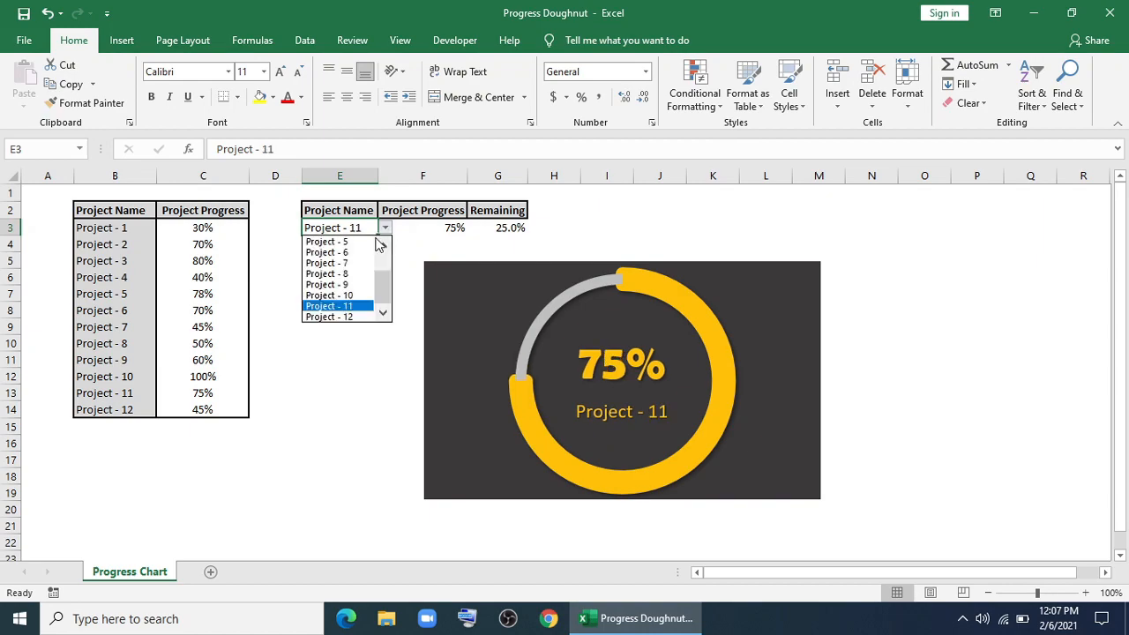
pyautogui.click(326, 262)
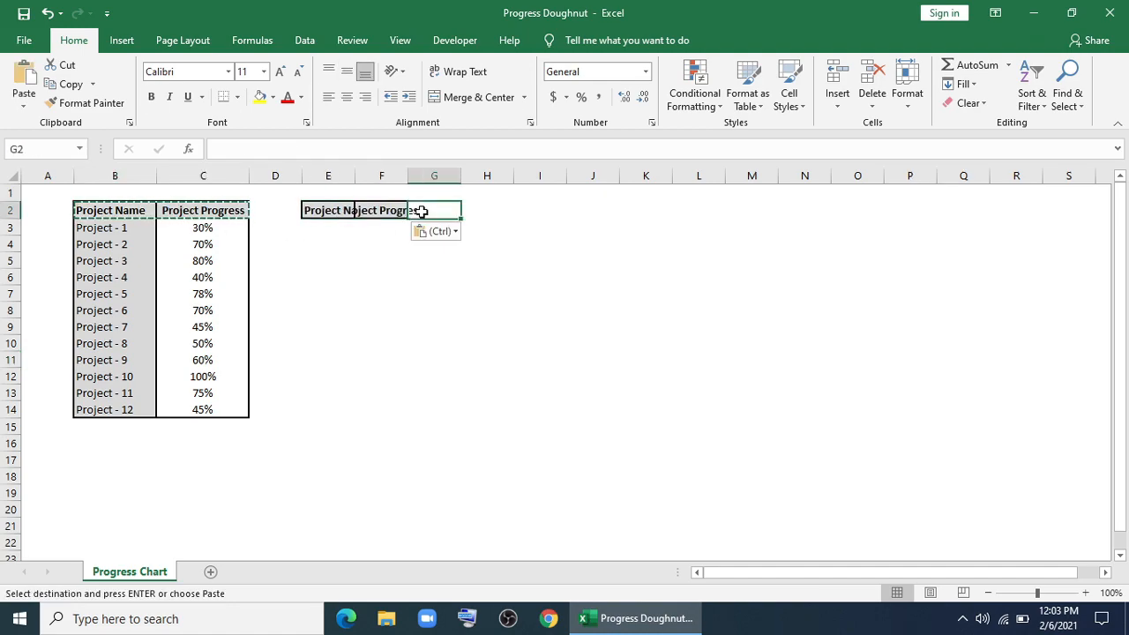
# - Add the Remaining header in G2 beside the pasted Project Name and Progress headers
pyautogui.write('Remaining')
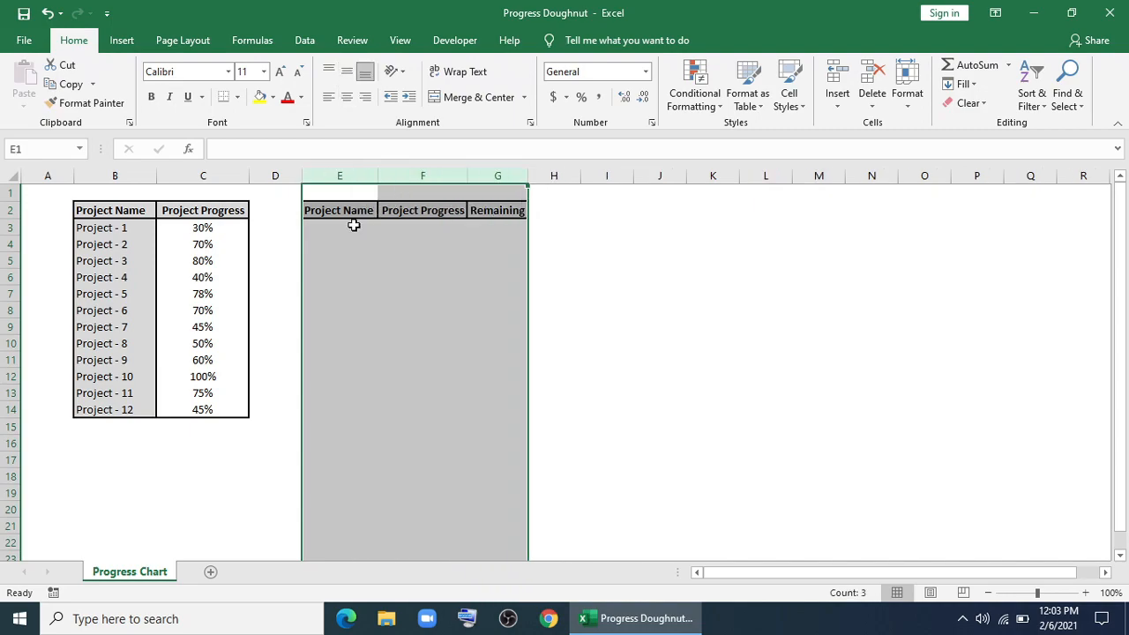
pyautogui.click(339, 225)
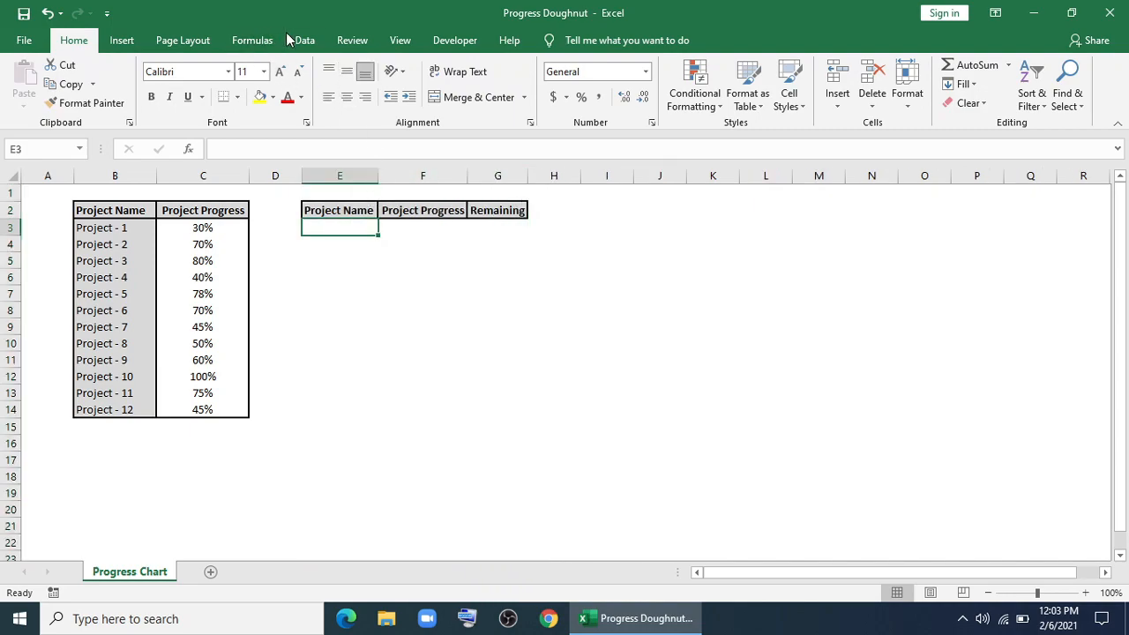
# - Give E3 a List data validation sourced from the project names B3:B14
pyautogui.click(305, 39)
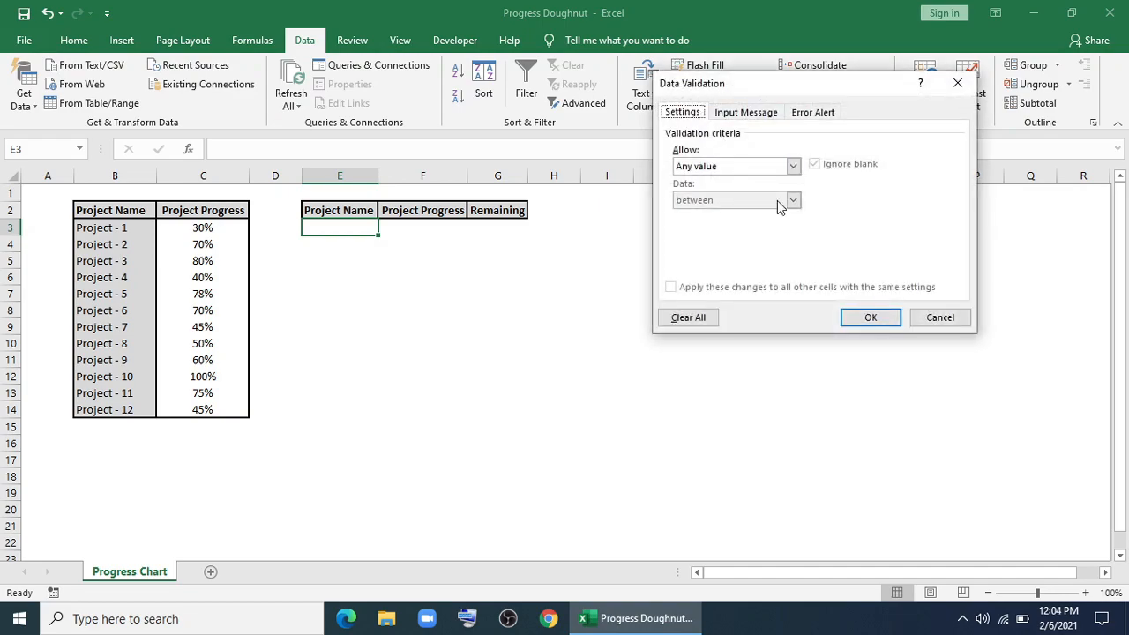
pyautogui.click(794, 166)
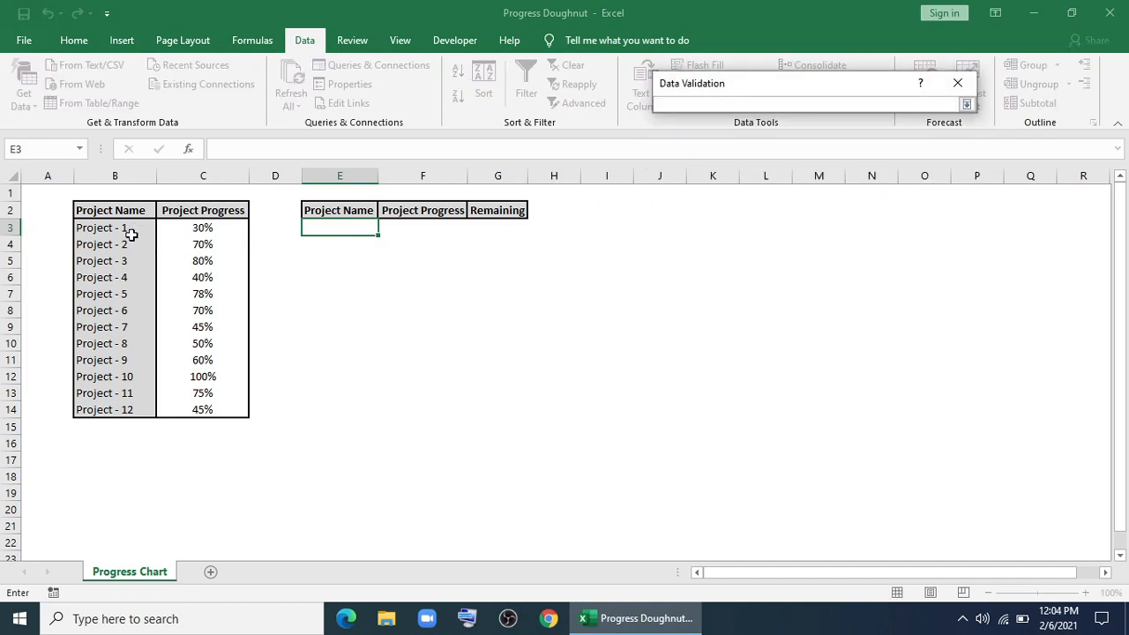
pyautogui.moveTo(115, 227); pyautogui.dragTo(115, 409)
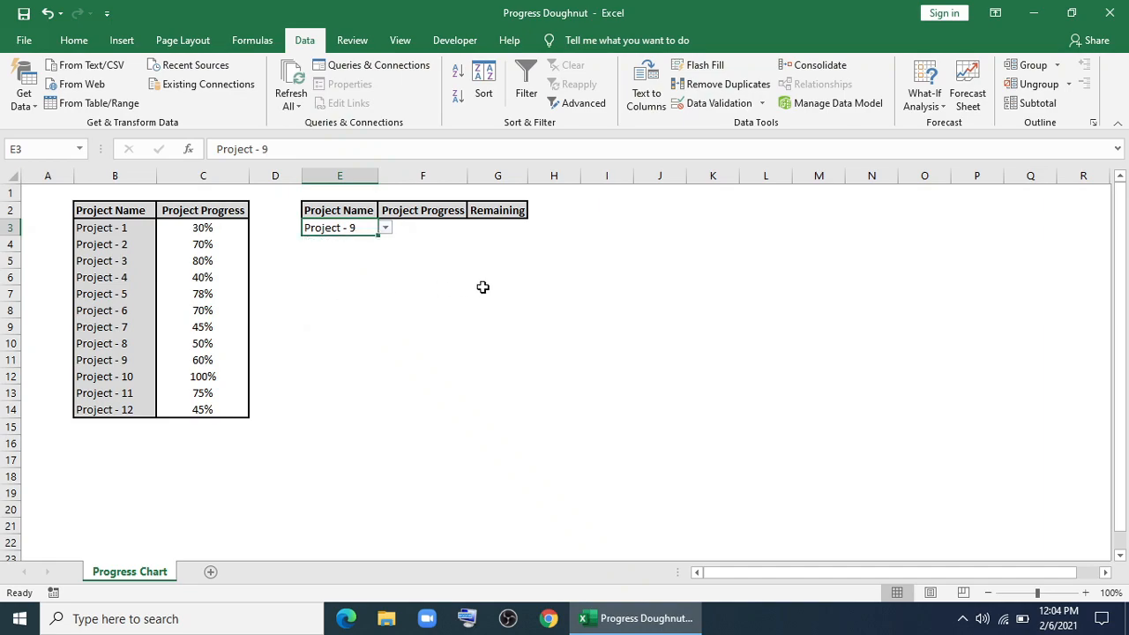
# - Enter =VLOOKUP(E3,B3:C14,2) in F3 to fetch the selected project's progress
pyautogui.write('=v')
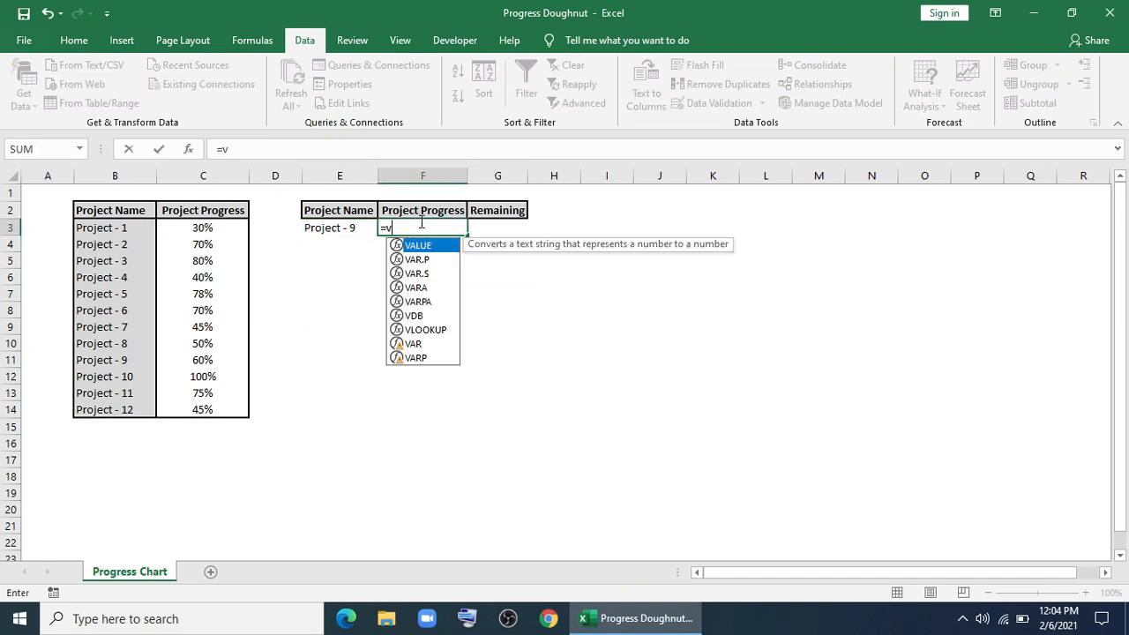
pyautogui.click(339, 228)
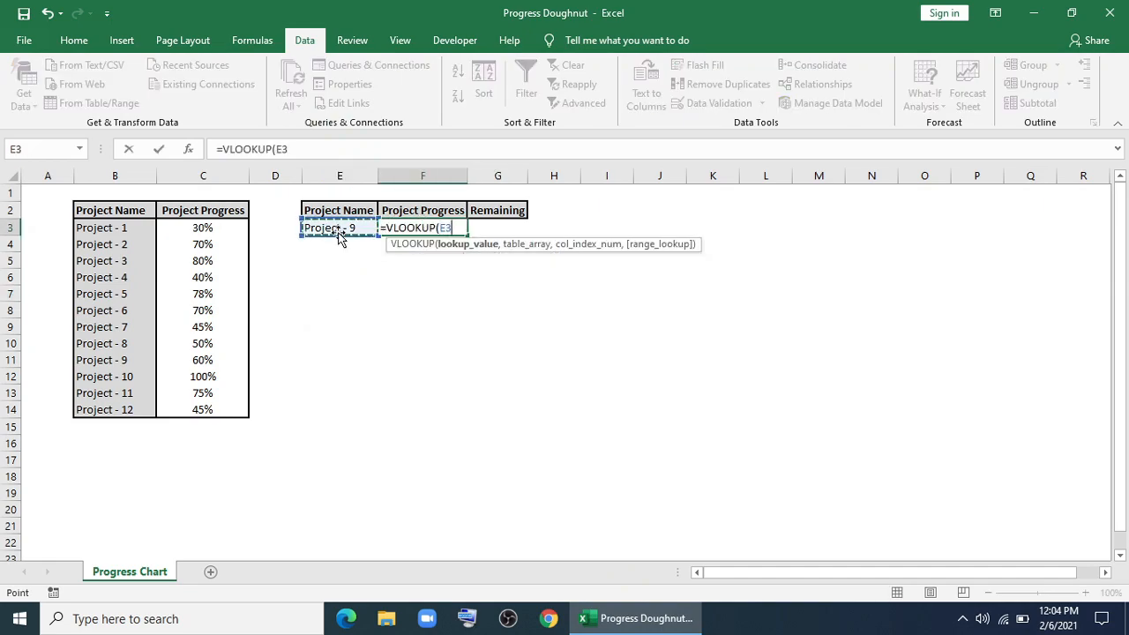
pyautogui.moveTo(115, 228); pyautogui.dragTo(203, 409)
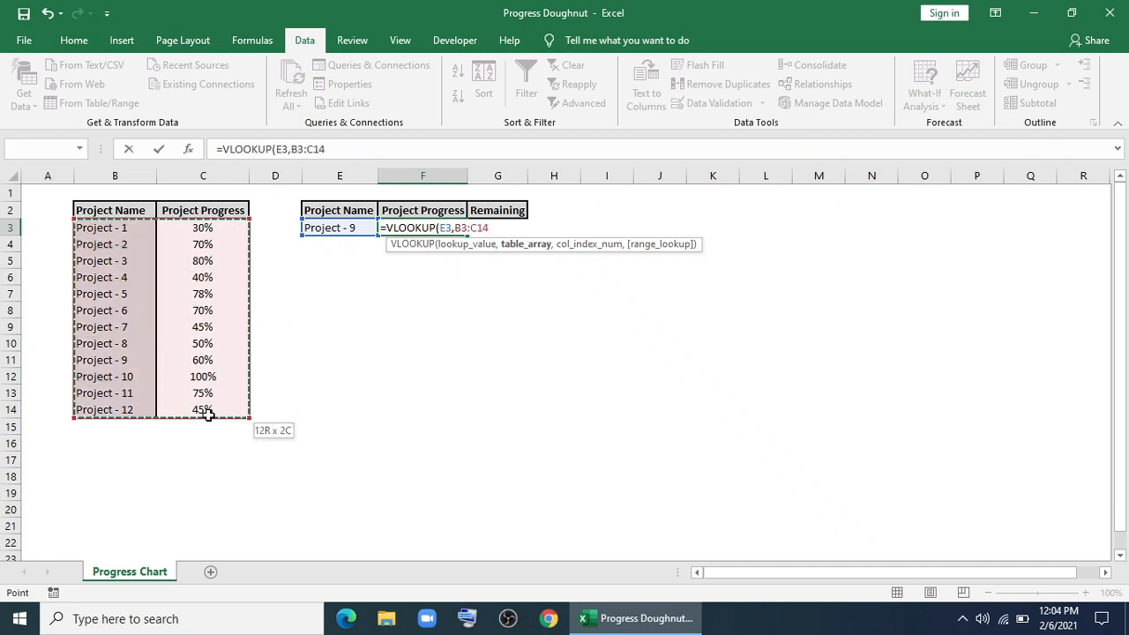
pyautogui.write(',2')
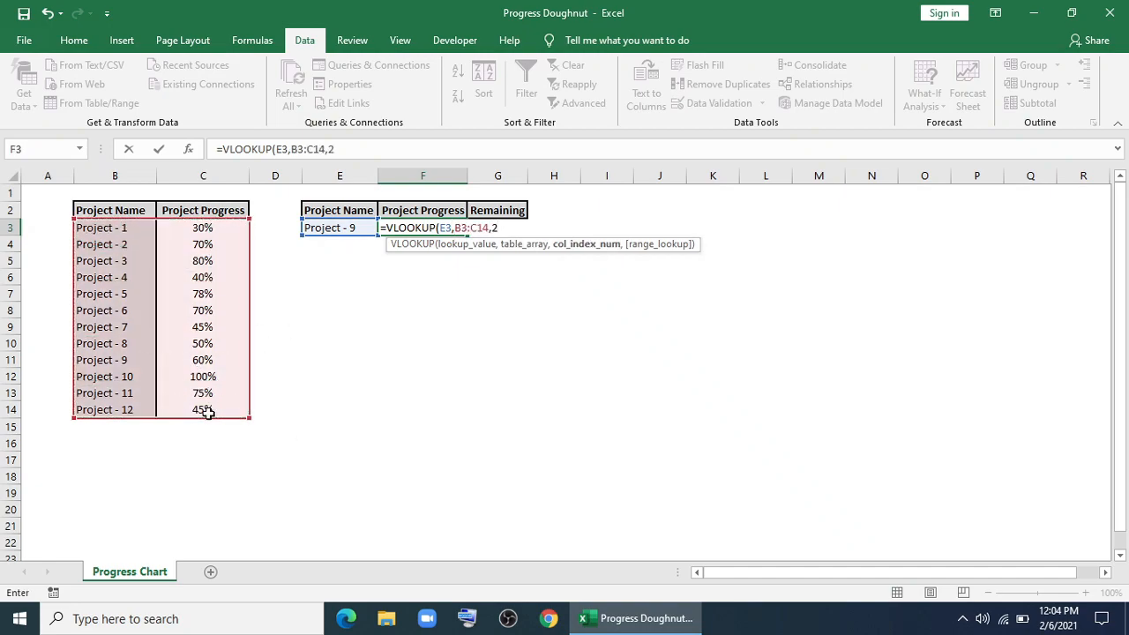
pyautogui.press('Enter')
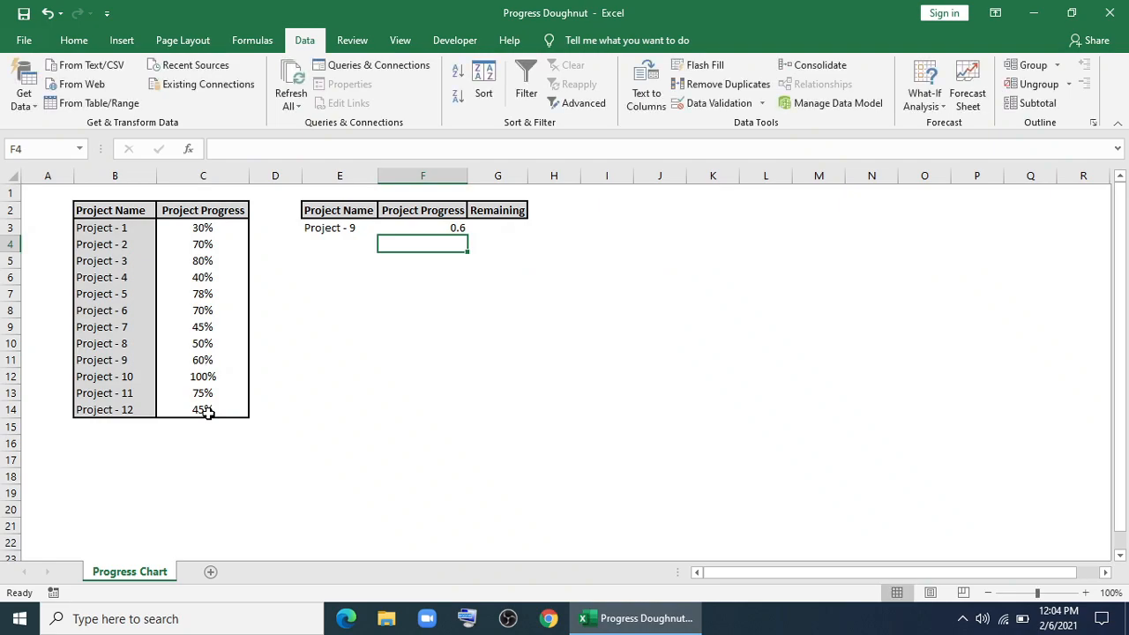
pyautogui.click(423, 227)
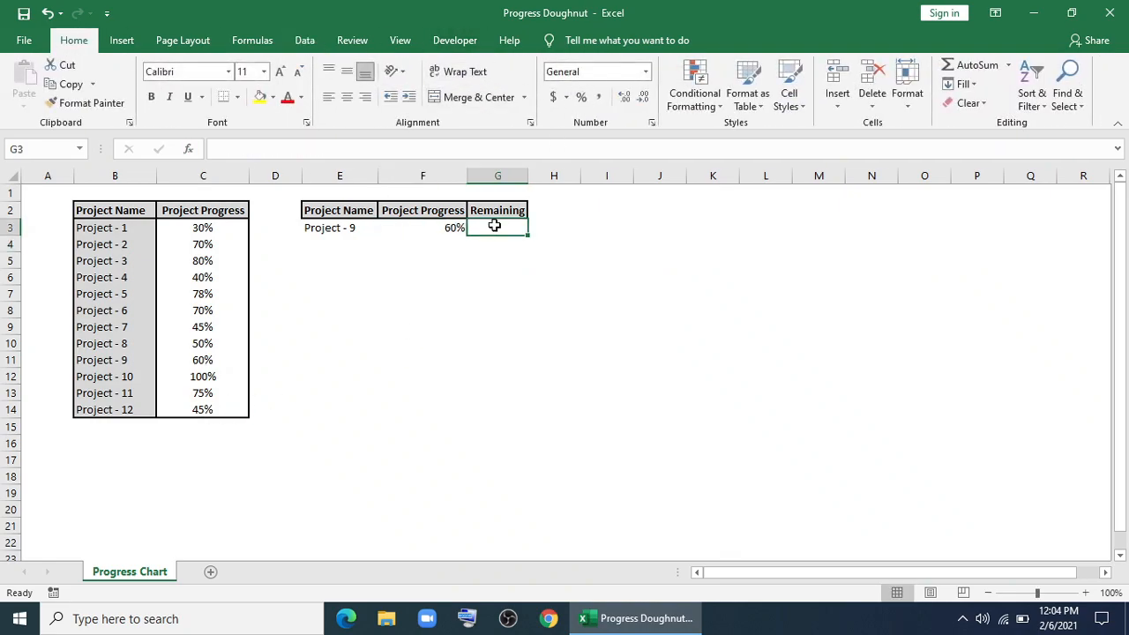
# - Enter =100%-F3 in G3 so Remaining shows 40%
pyautogui.write('=100%-')
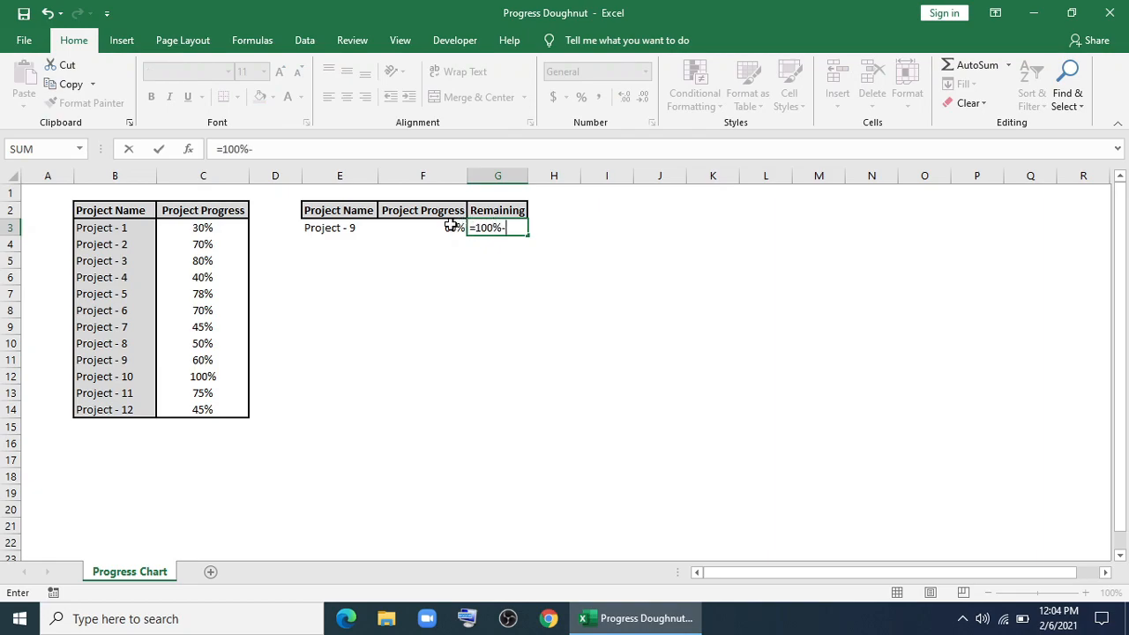
pyautogui.press('Enter')
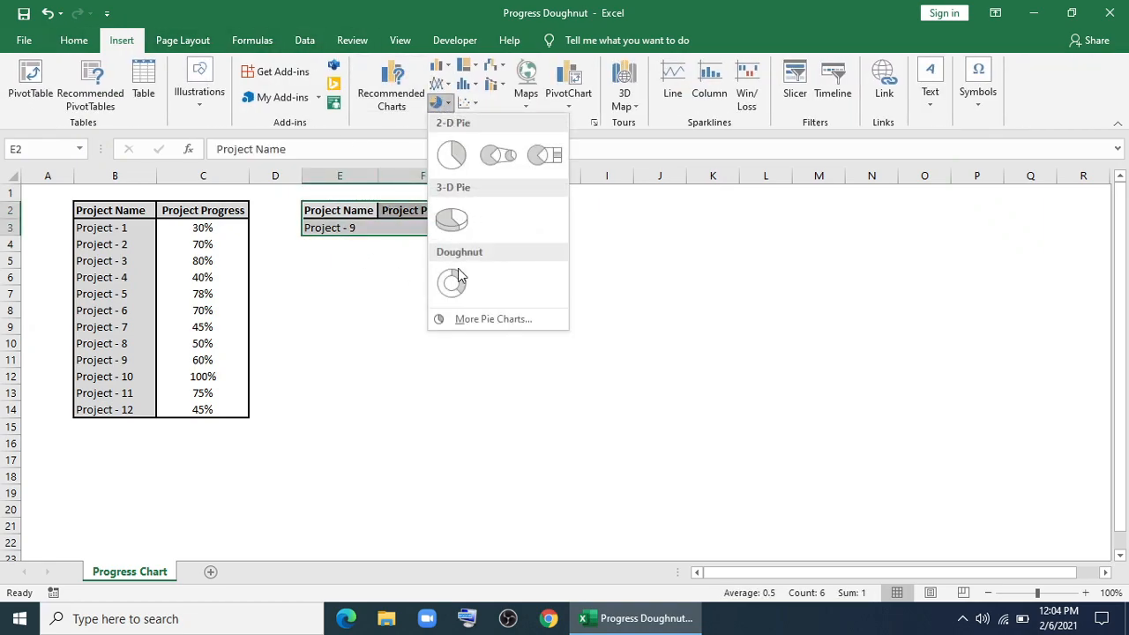
# - Insert a Doughnut chart from the E2:G3 progress summary
pyautogui.click(451, 282)
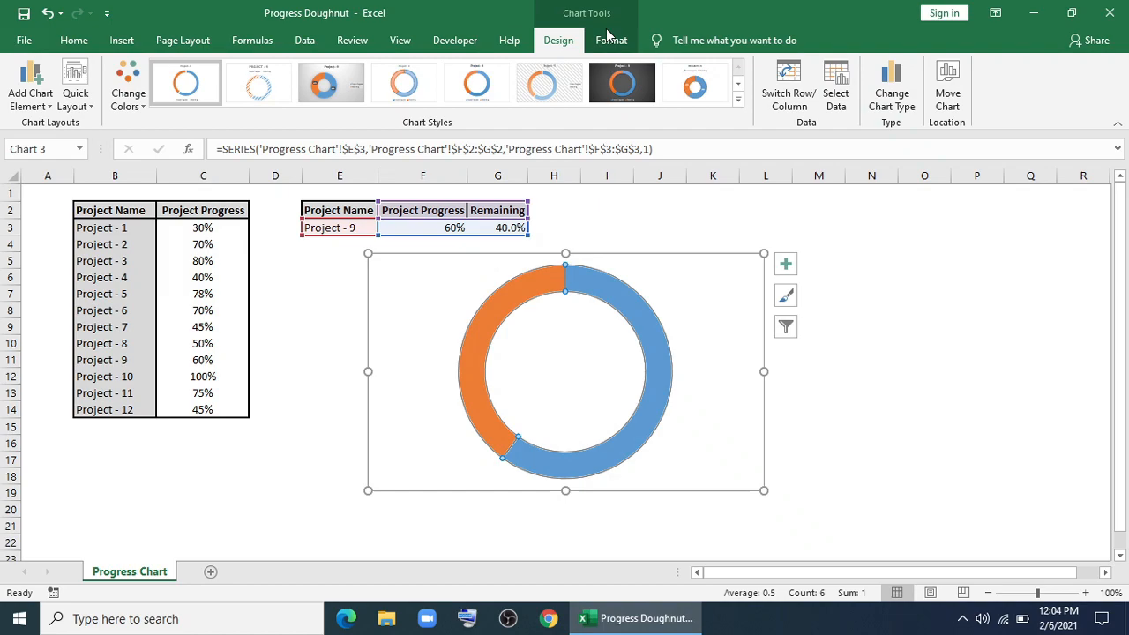
pyautogui.click(455, 103)
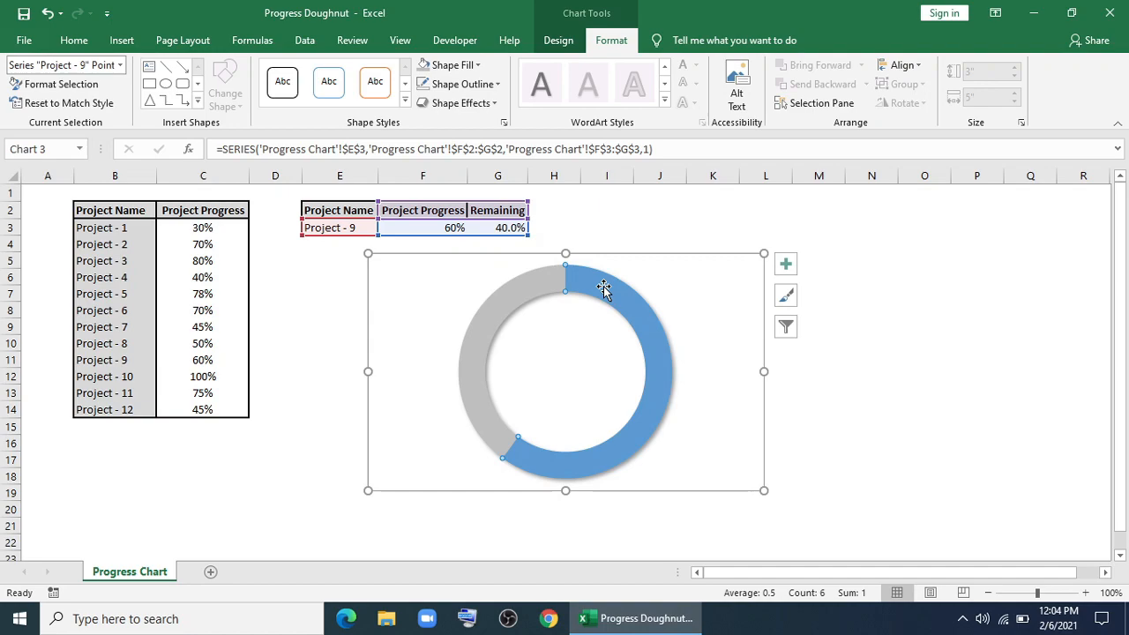
# - Fill the doughnut's progress slice gold using Shape Fill
pyautogui.click(450, 65)
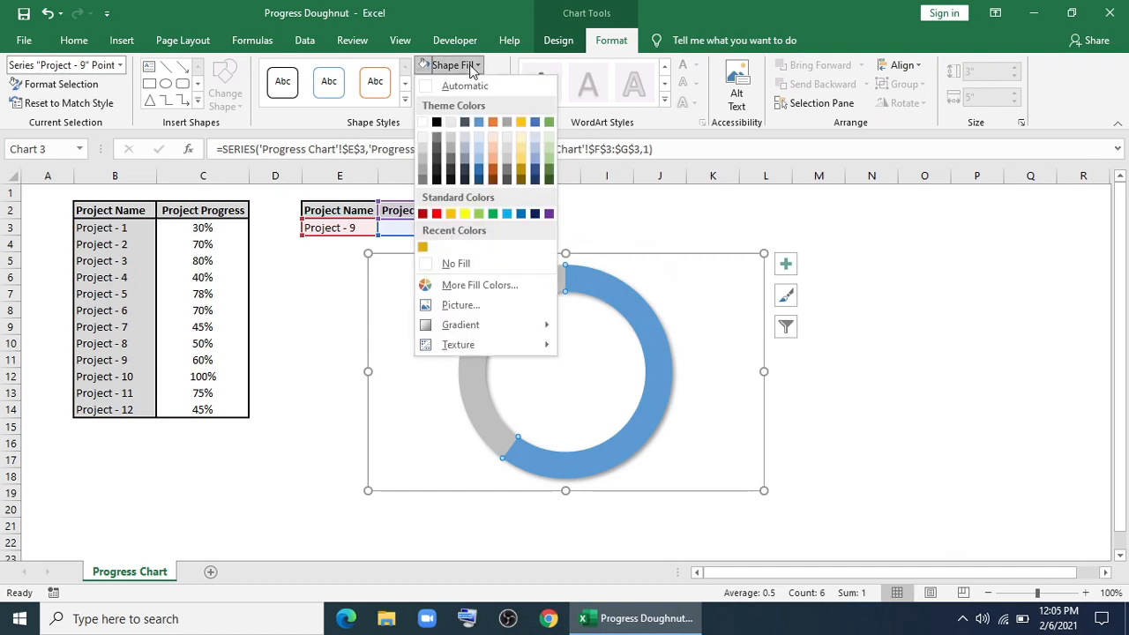
pyautogui.click(457, 212)
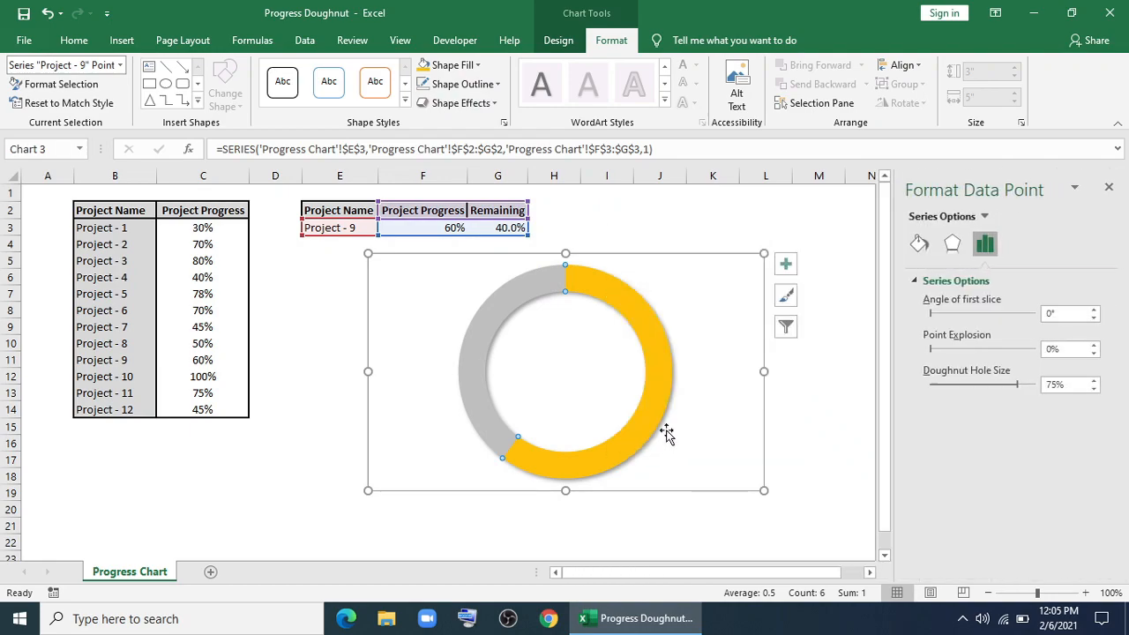
# - Enlarge the doughnut hole and give the progress slice a 12 pt gold border
pyautogui.moveTo(997, 383); pyautogui.dragTo(1045, 384)
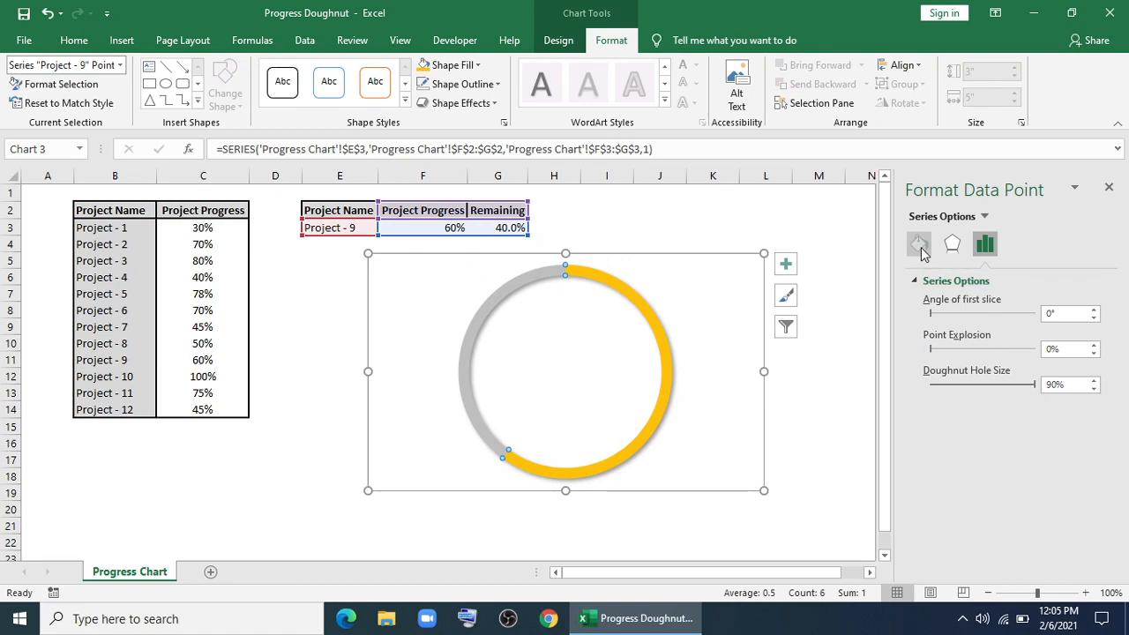
pyautogui.click(918, 244)
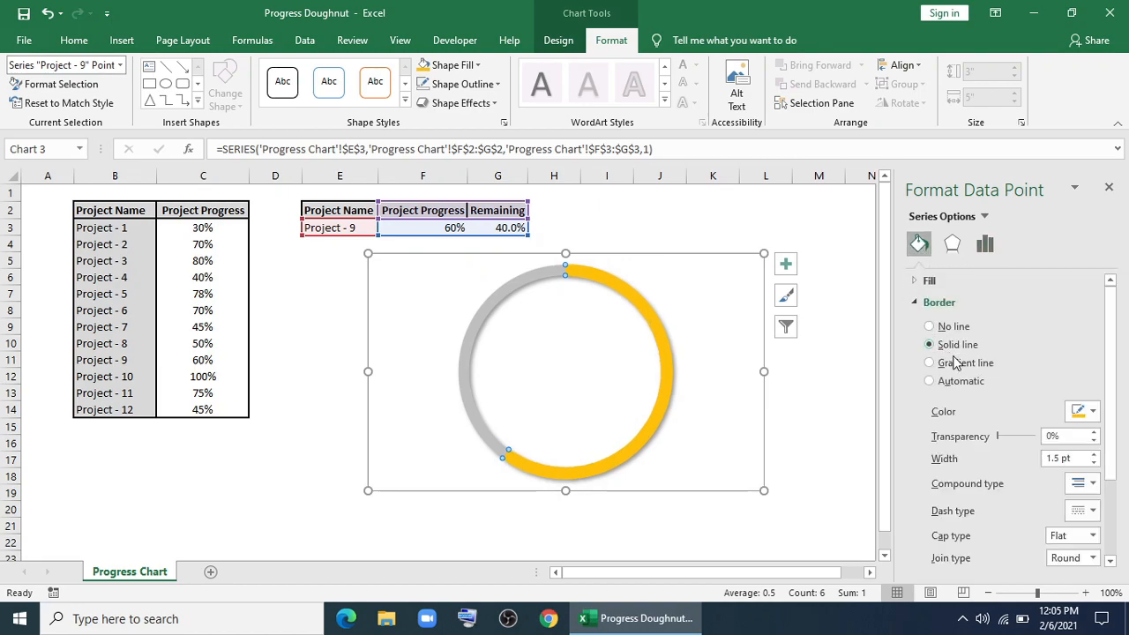
pyautogui.scroll(-3)
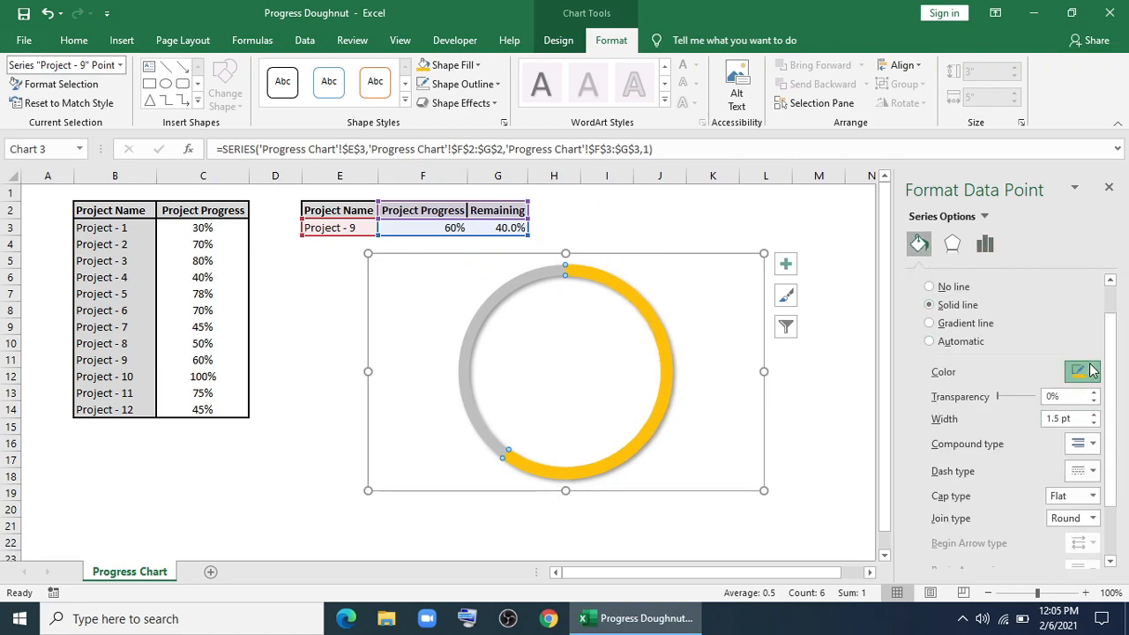
pyautogui.click(1092, 371)
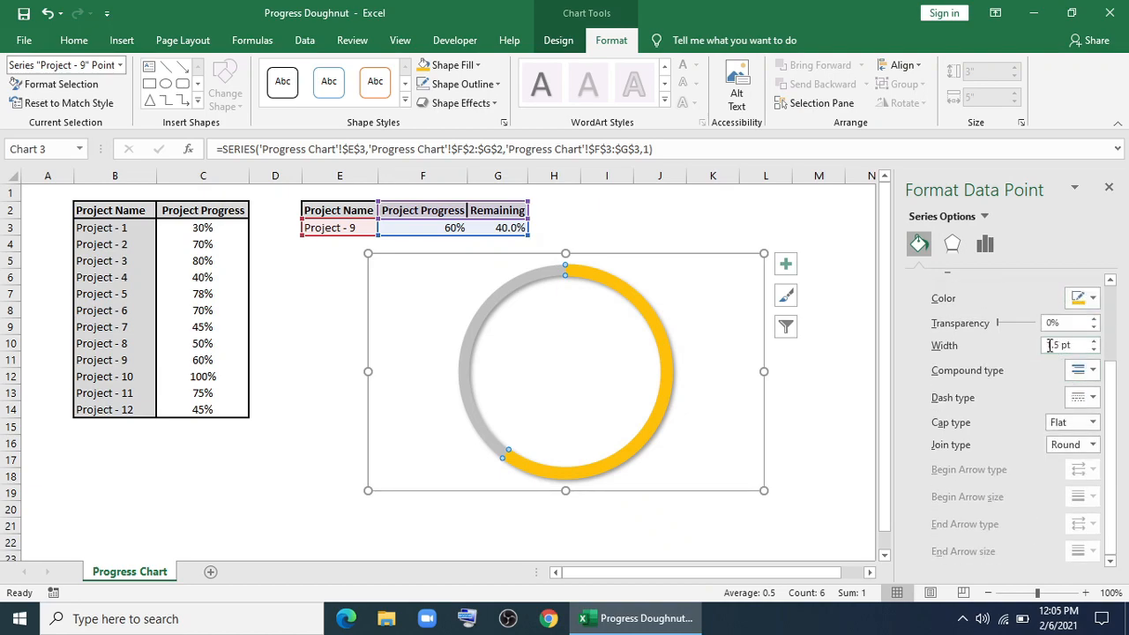
pyautogui.click(1067, 346)
pyautogui.write('12')
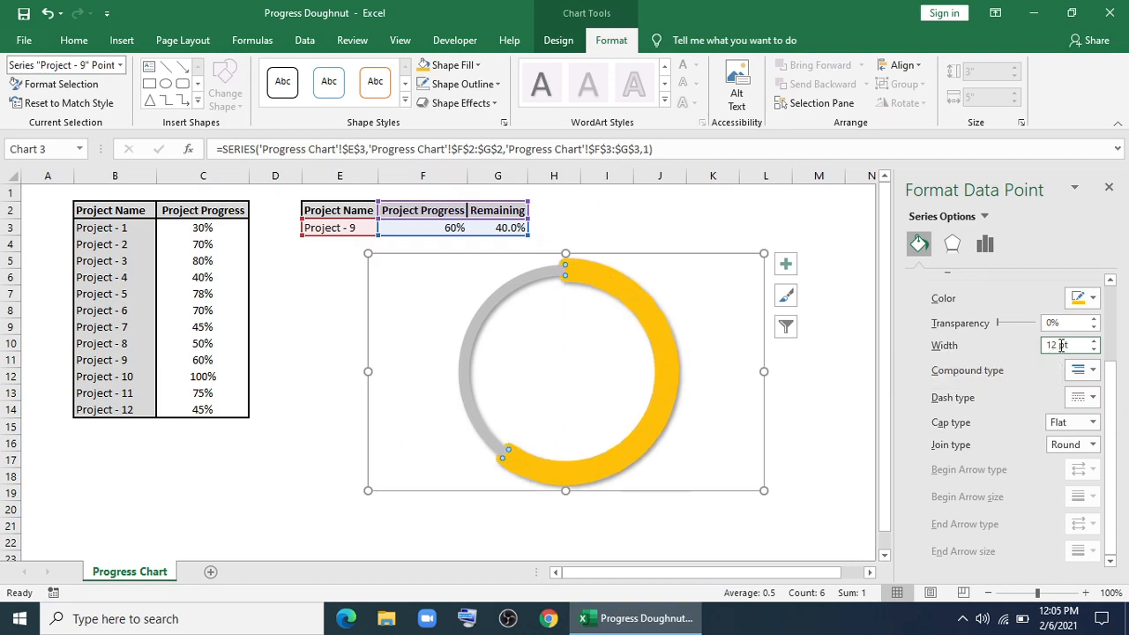
pyautogui.moveTo(1045, 359)
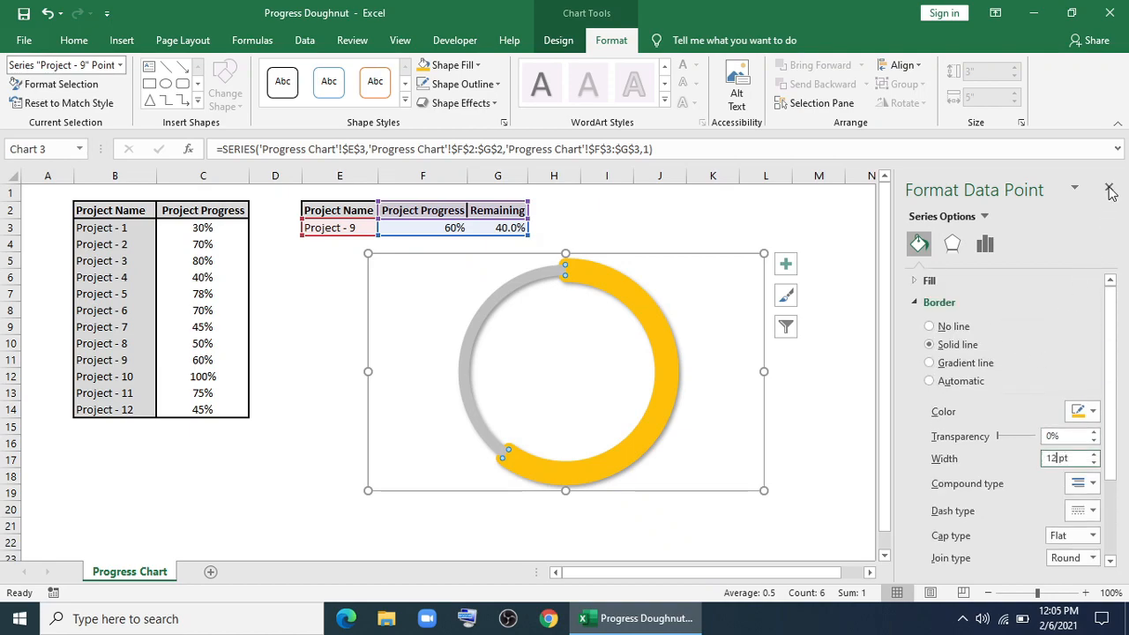
pyautogui.click(1110, 189)
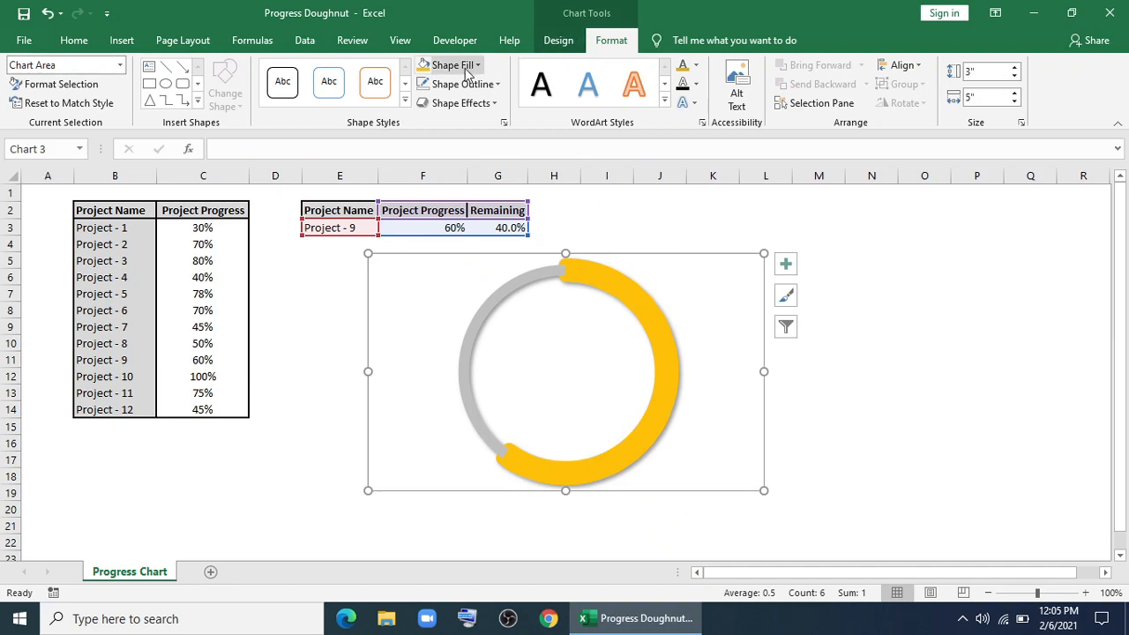
# - Remove the chart outline and fill the chart area dark gray
pyautogui.click(456, 83)
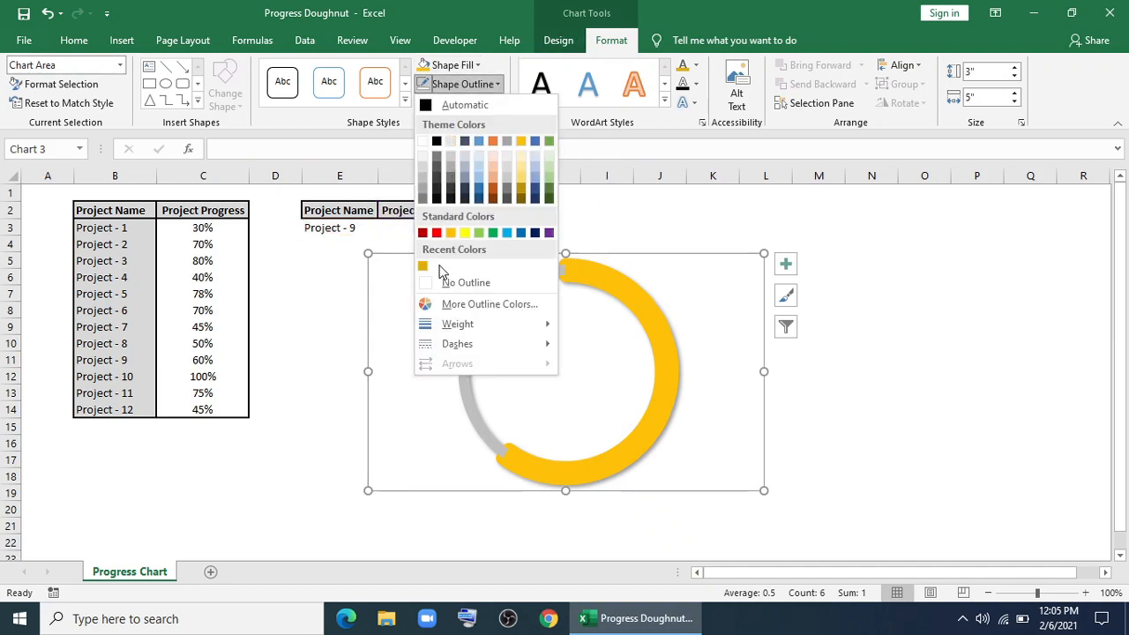
pyautogui.click(446, 64)
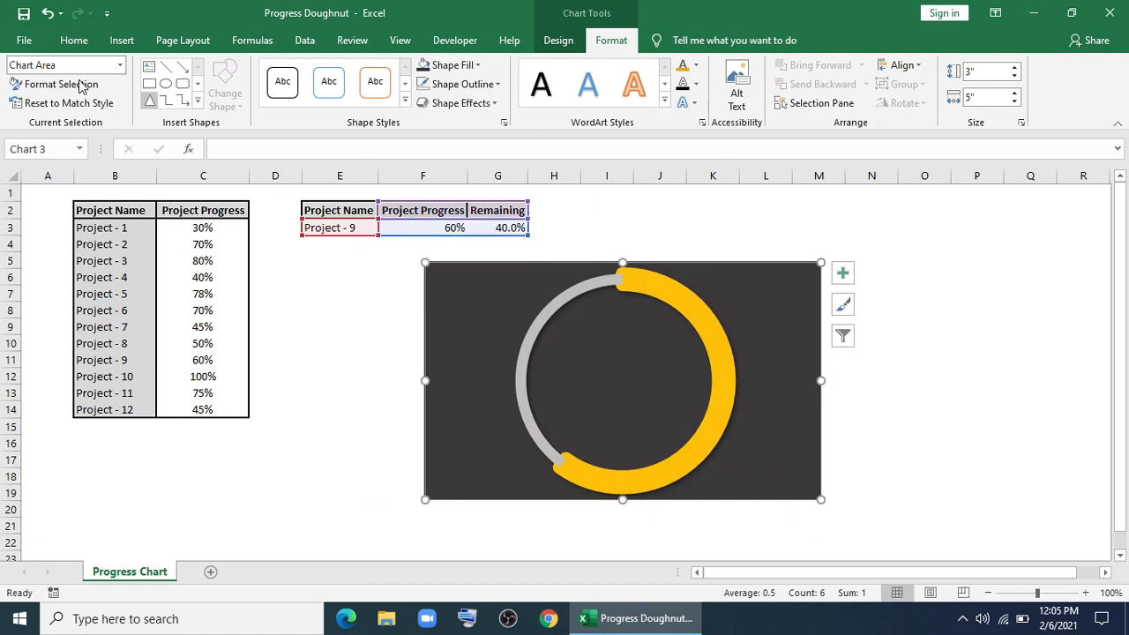
pyautogui.click(121, 40)
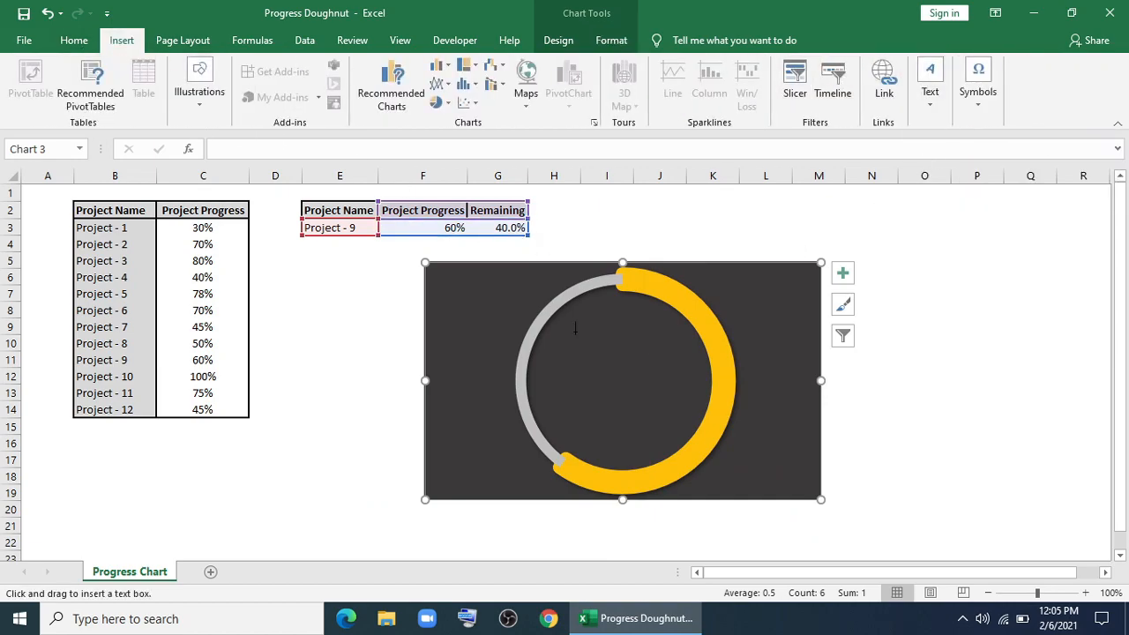
# - Draw a centred text box in the ring linked to F3, in Berlin Sans FB Demi, size 40
pyautogui.moveTo(558, 338); pyautogui.dragTo(686, 377)
pyautogui.write("='Progress Chart'!$F$3")
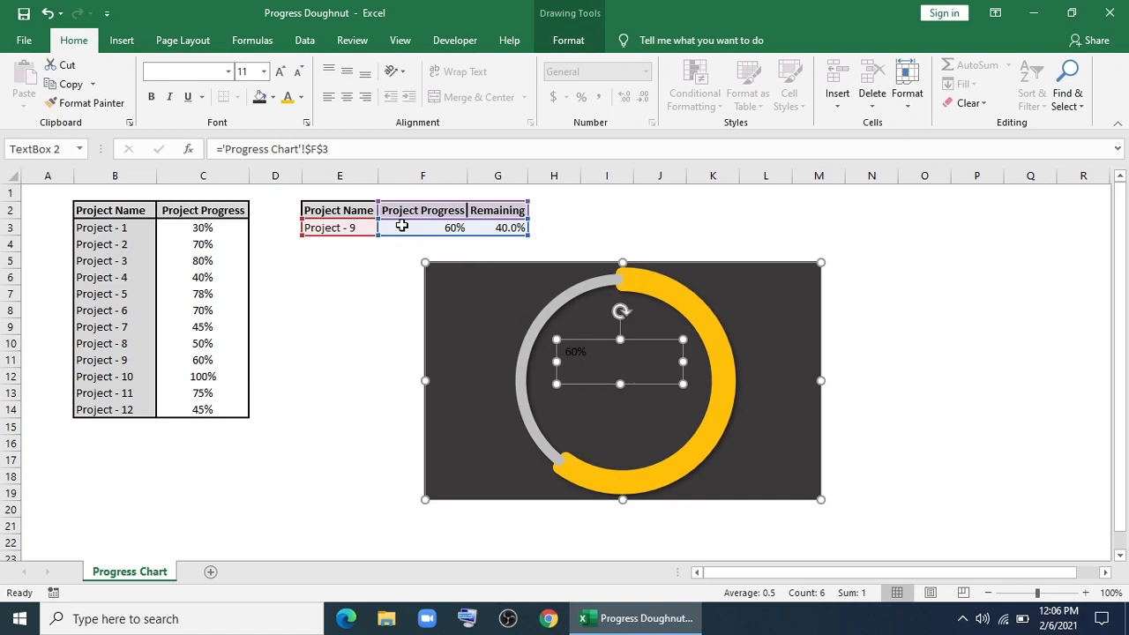
pyautogui.click(347, 97)
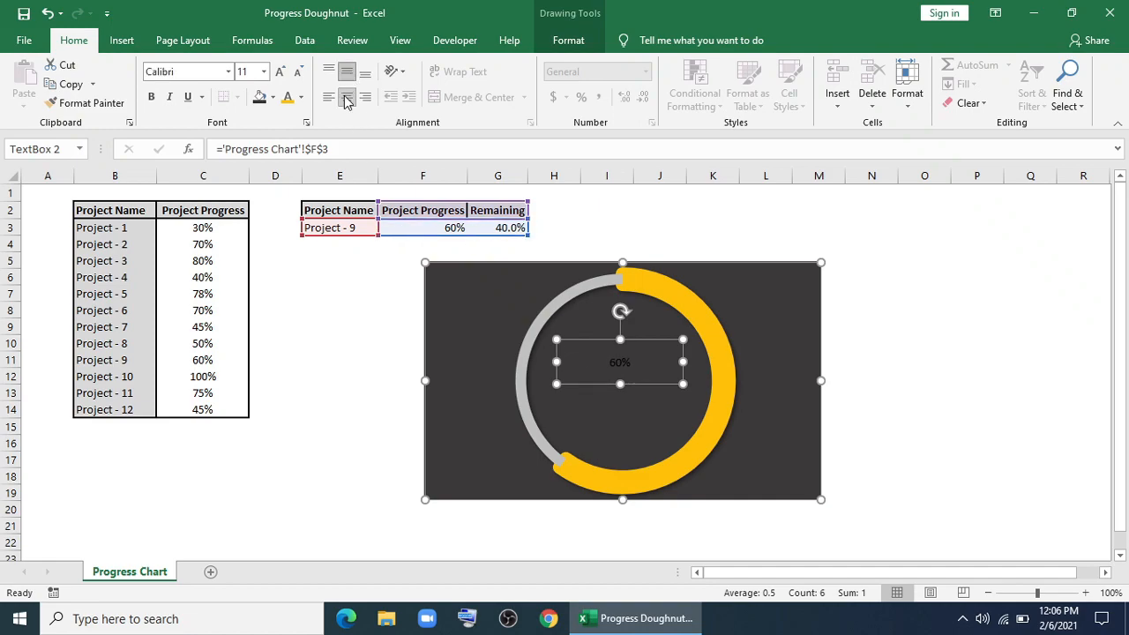
pyautogui.click(231, 71)
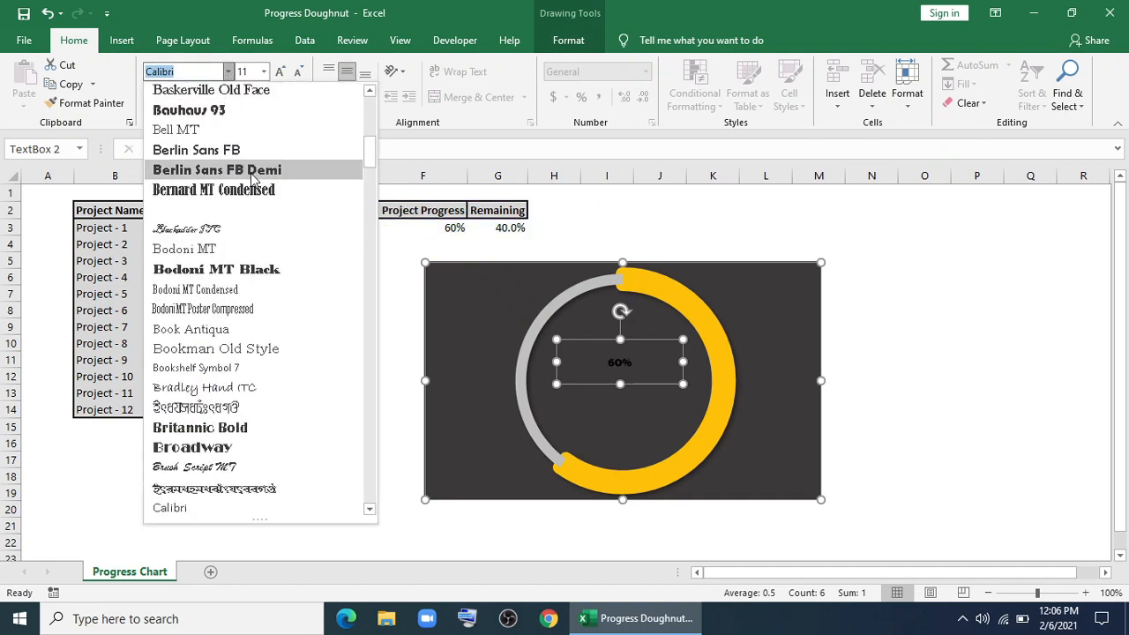
pyautogui.click(216, 169)
pyautogui.write('40')
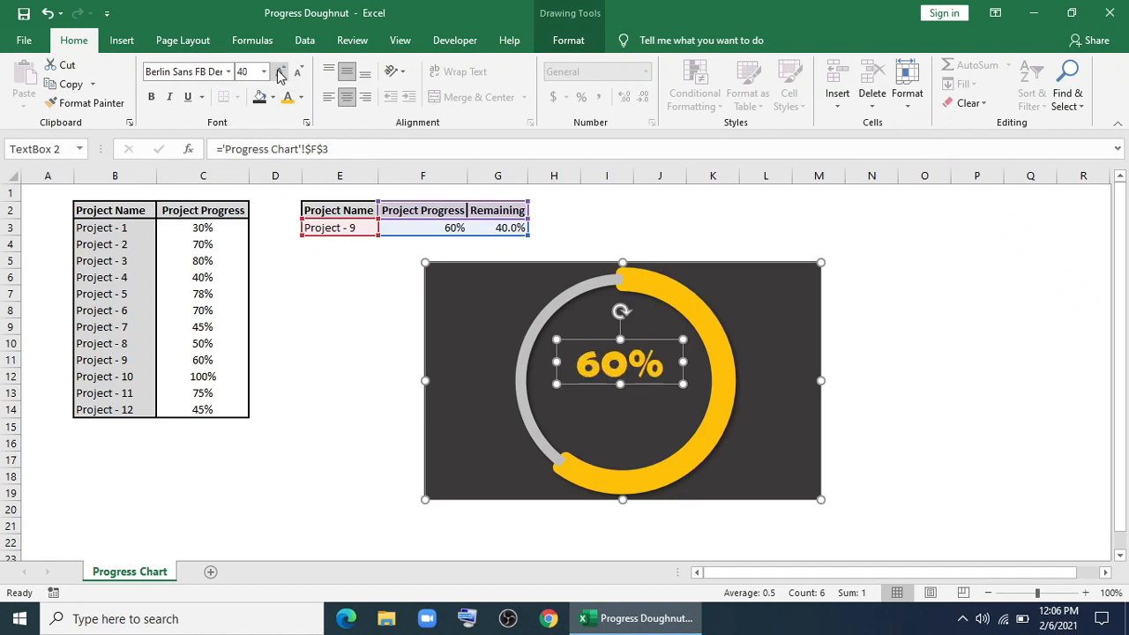
pyautogui.click(279, 71)
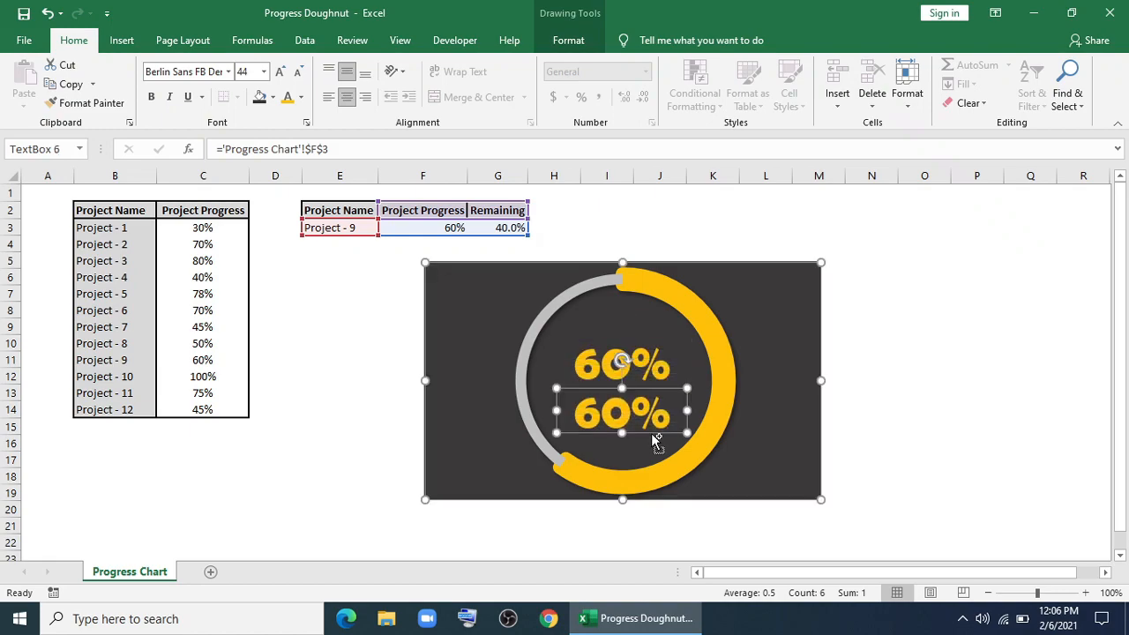
# - Link the copied label to =E3 in gold Calibri 18 and align it under the percentage
pyautogui.click(318, 149)
pyautogui.write('E')
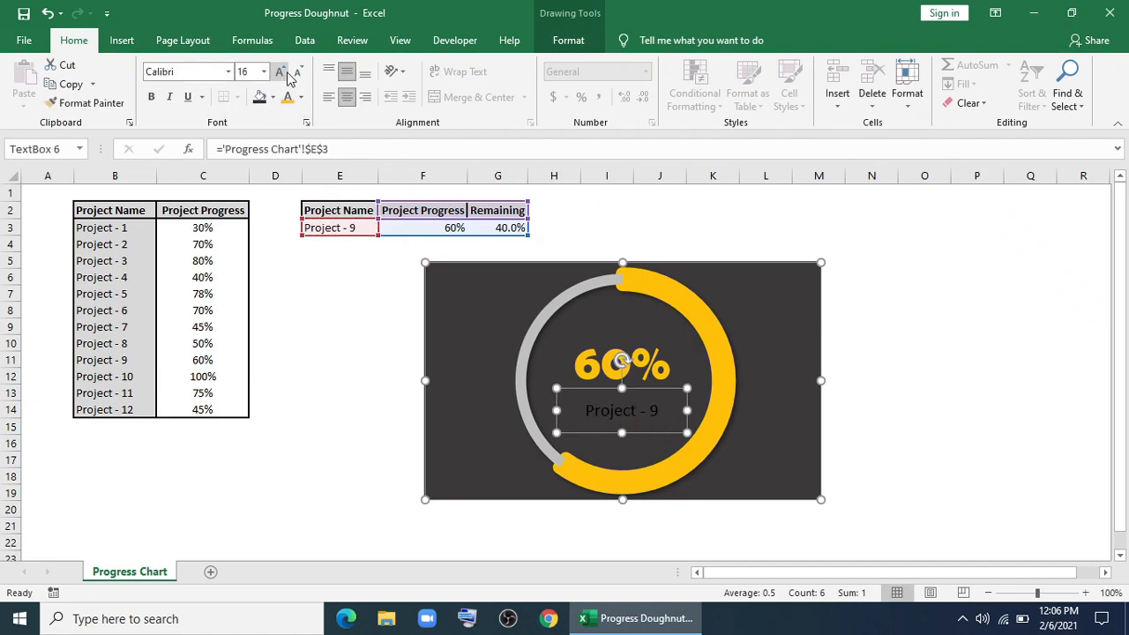
pyautogui.click(281, 72)
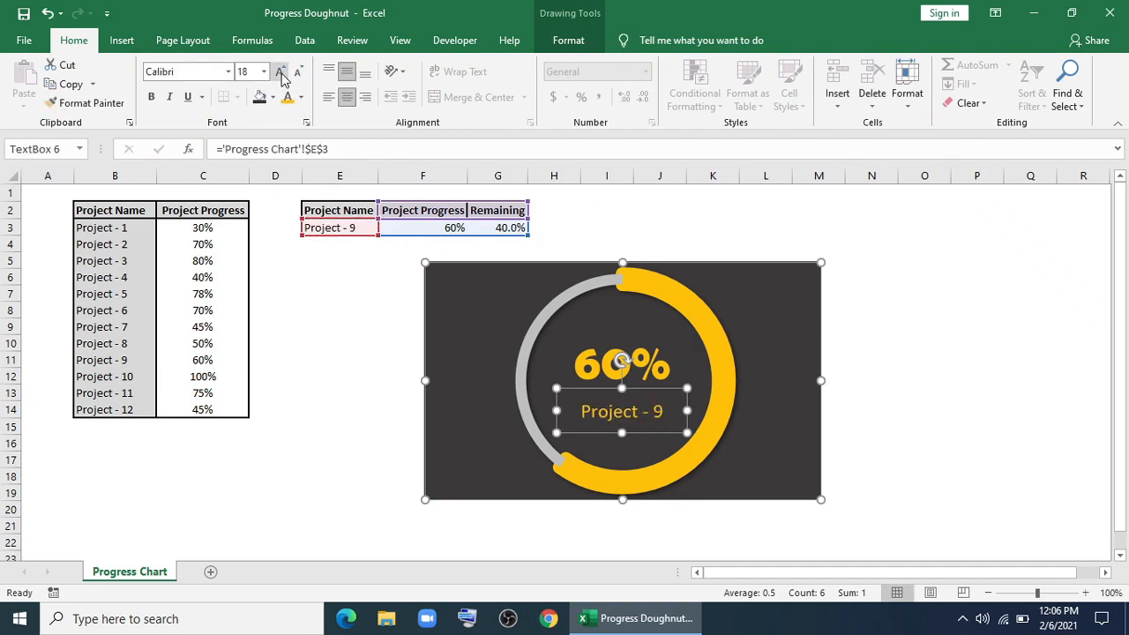
pyautogui.click(622, 364)
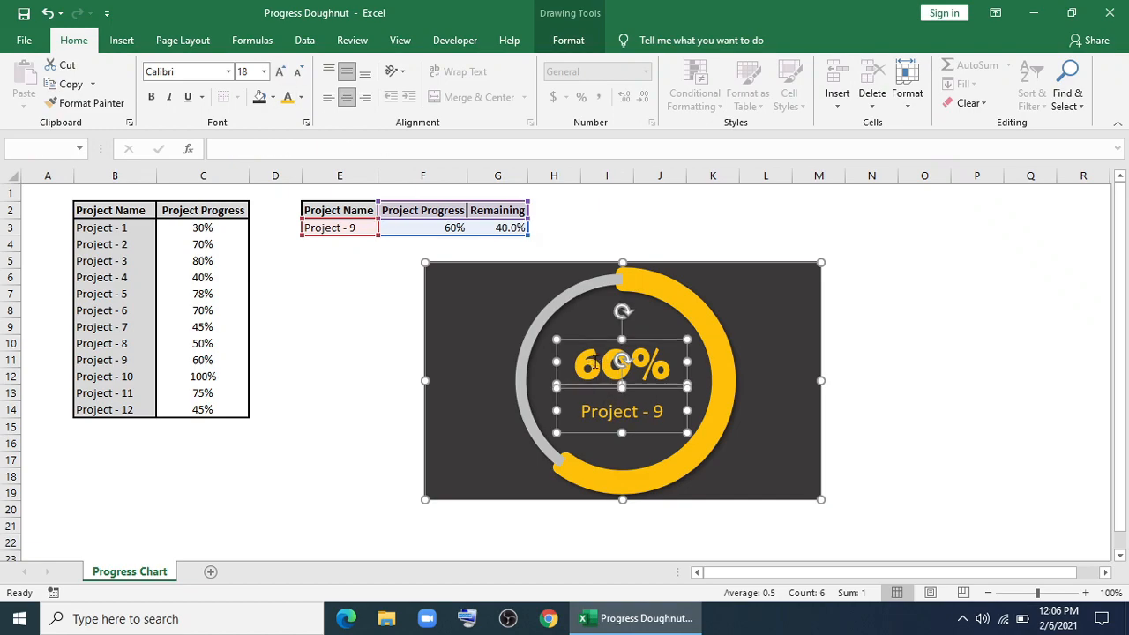
pyautogui.click(668, 102)
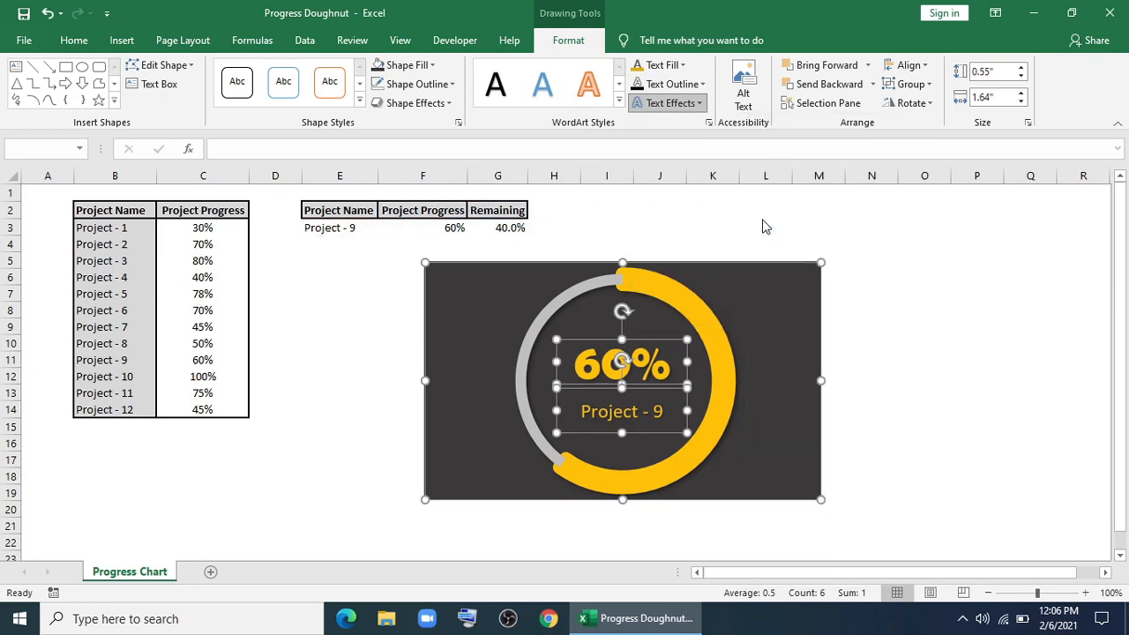
pyautogui.click(924, 343)
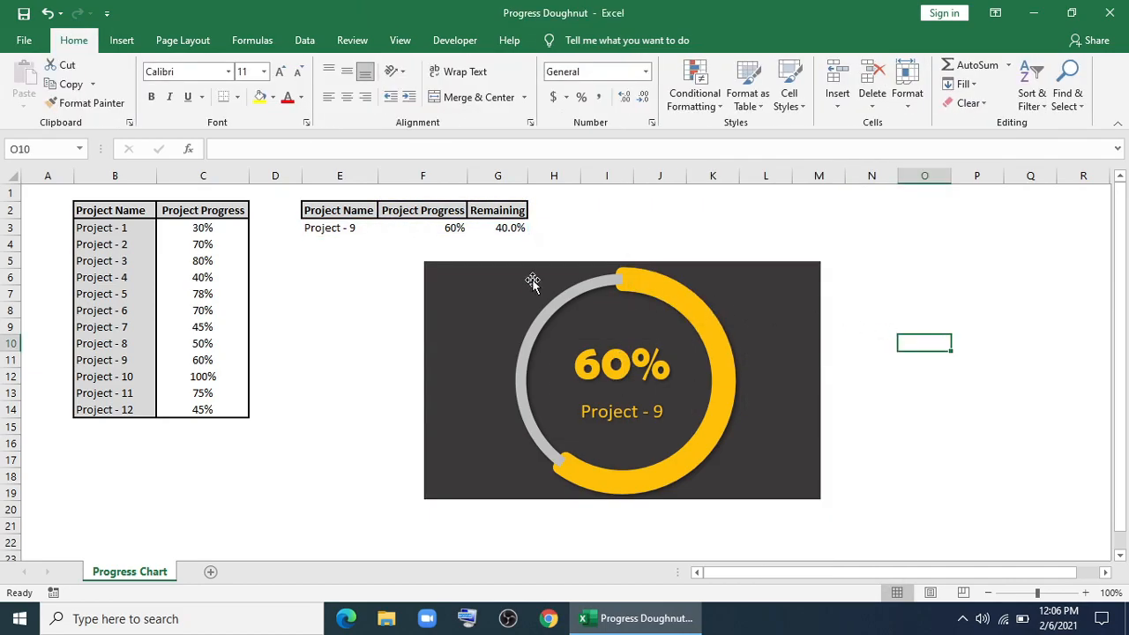
# - Cycle the E3 dropdown through Projects 6, 2, 5 and 11, ending on Project - 7 (45%)
pyautogui.click(385, 228)
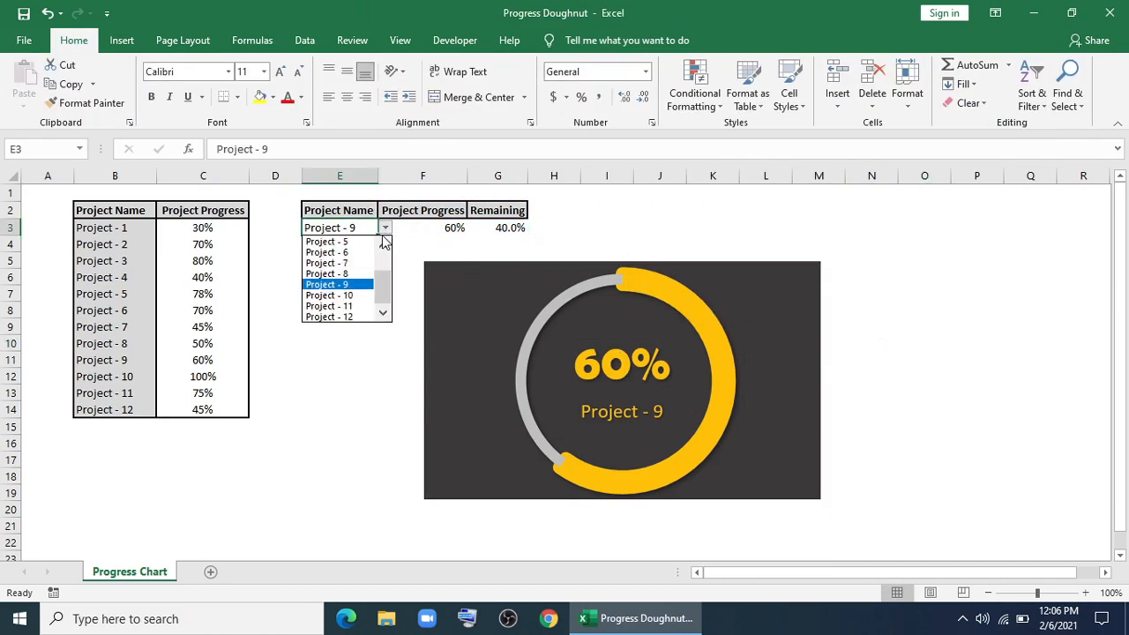
pyautogui.click(326, 253)
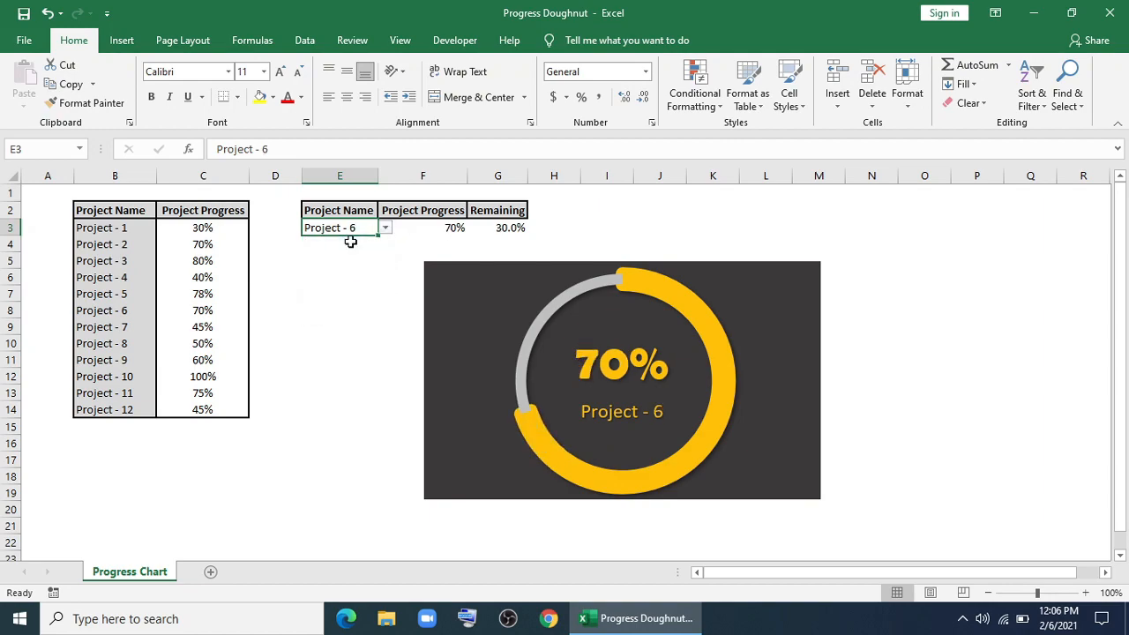
pyautogui.click(384, 226)
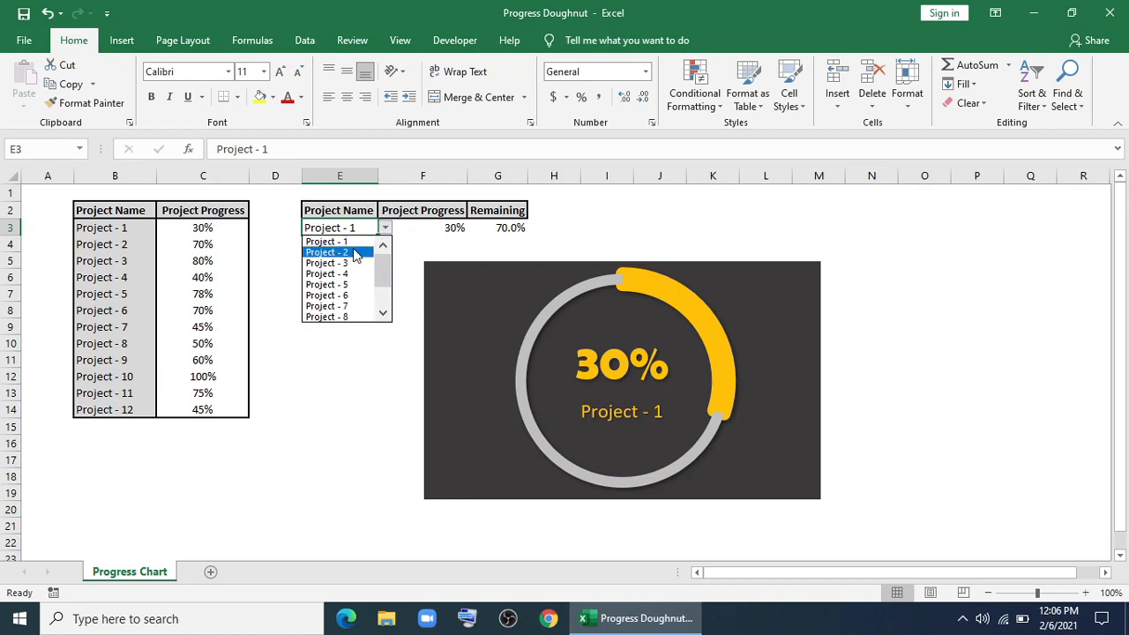
pyautogui.click(326, 252)
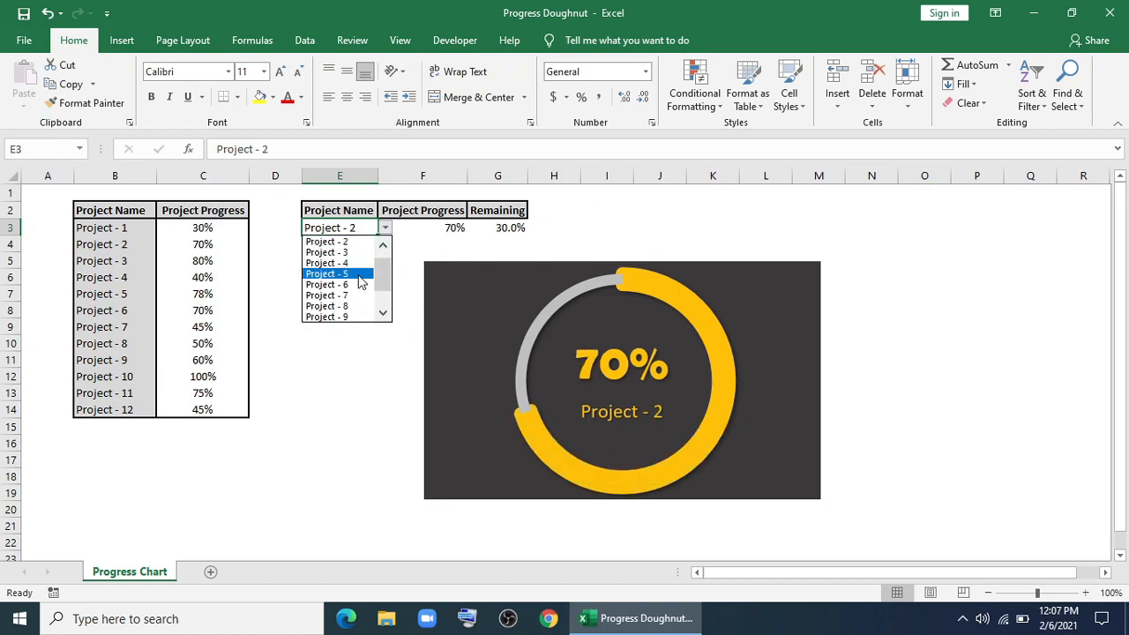
pyautogui.click(326, 294)
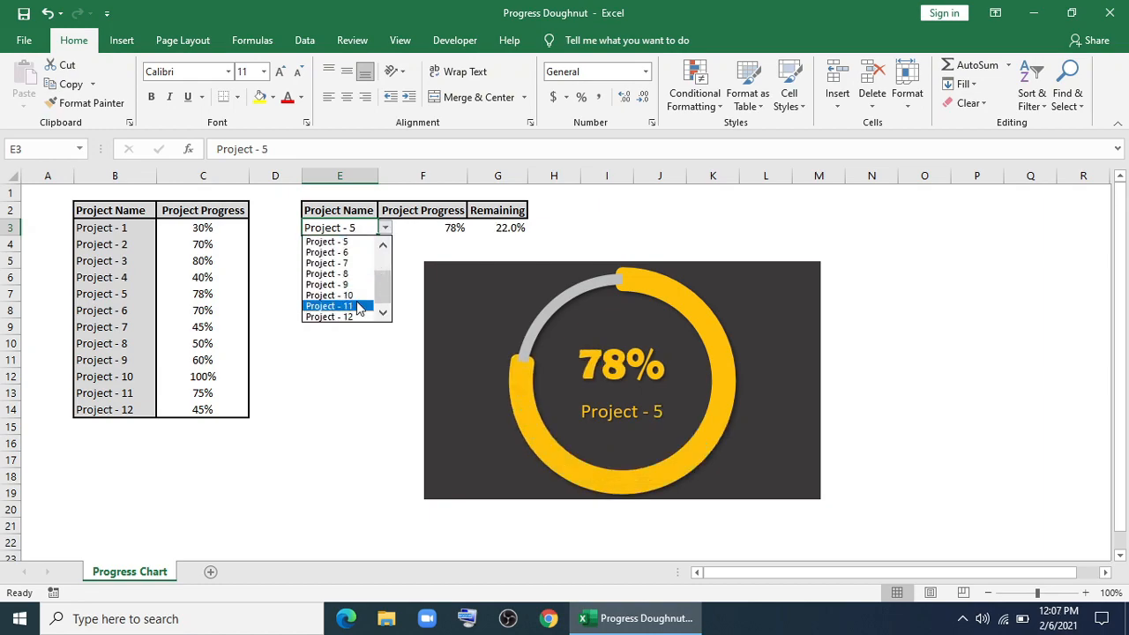
pyautogui.click(328, 305)
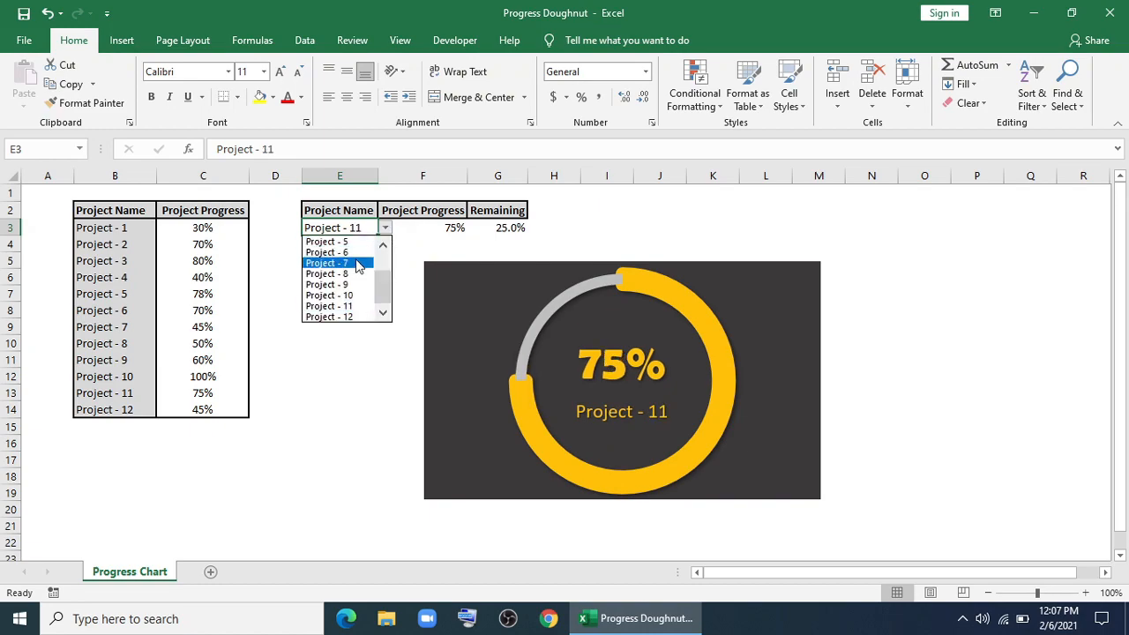
pyautogui.click(327, 263)
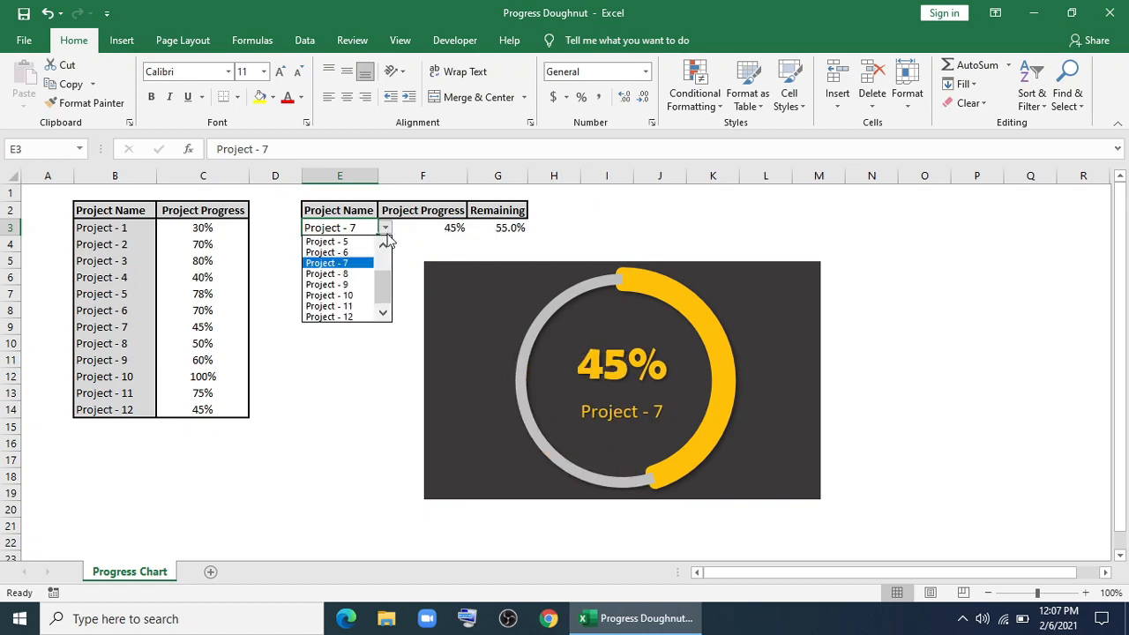